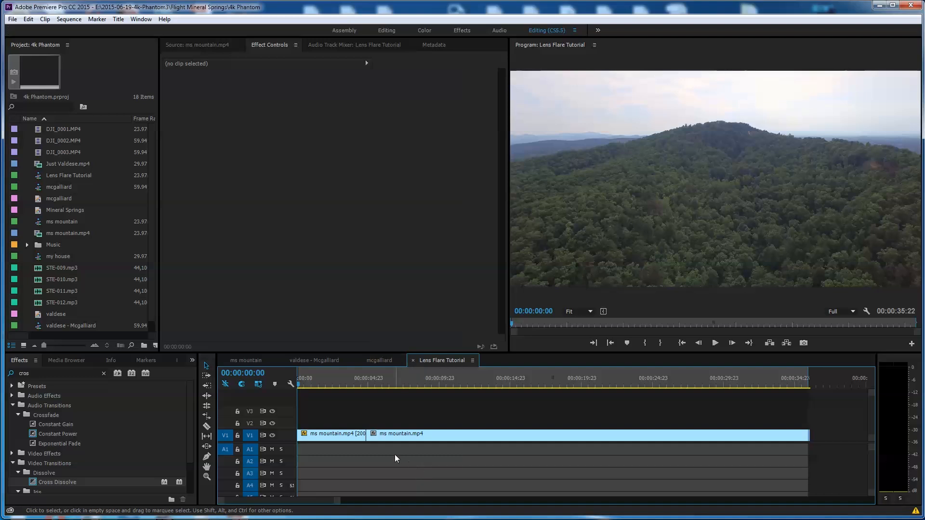
mouse_move(407, 420)
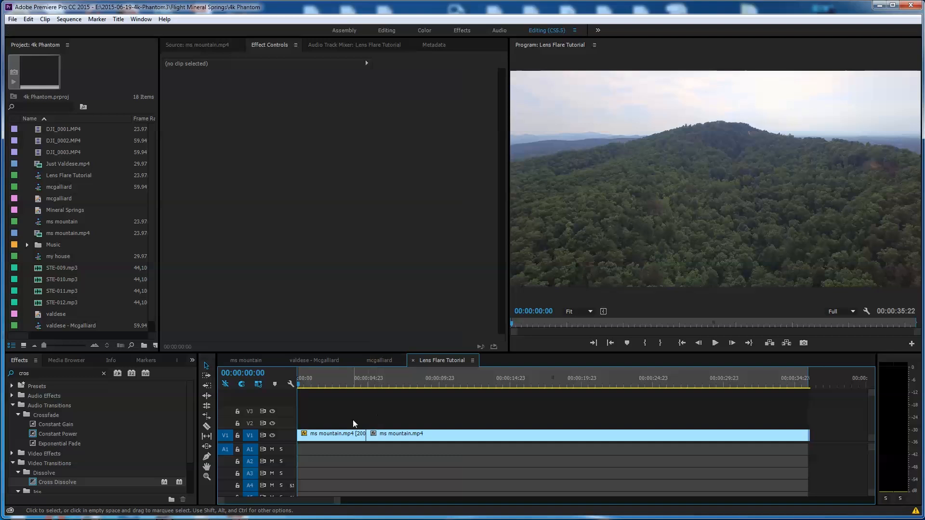
mouse_move(498, 426)
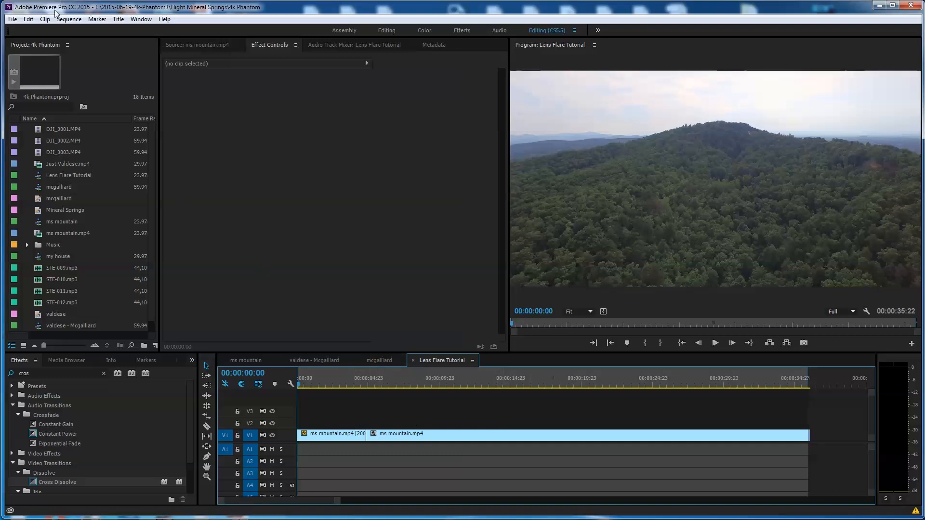
mouse_move(435, 371)
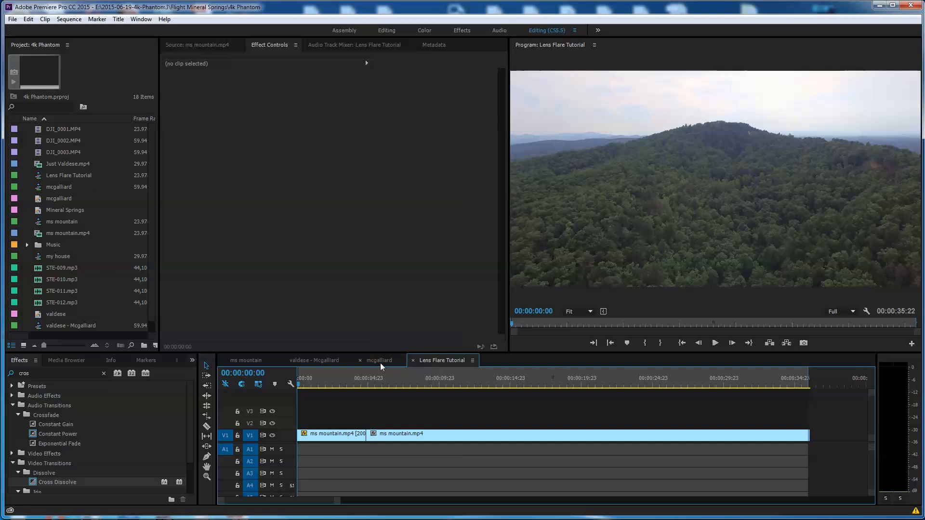
mouse_move(70, 407)
text(lens)
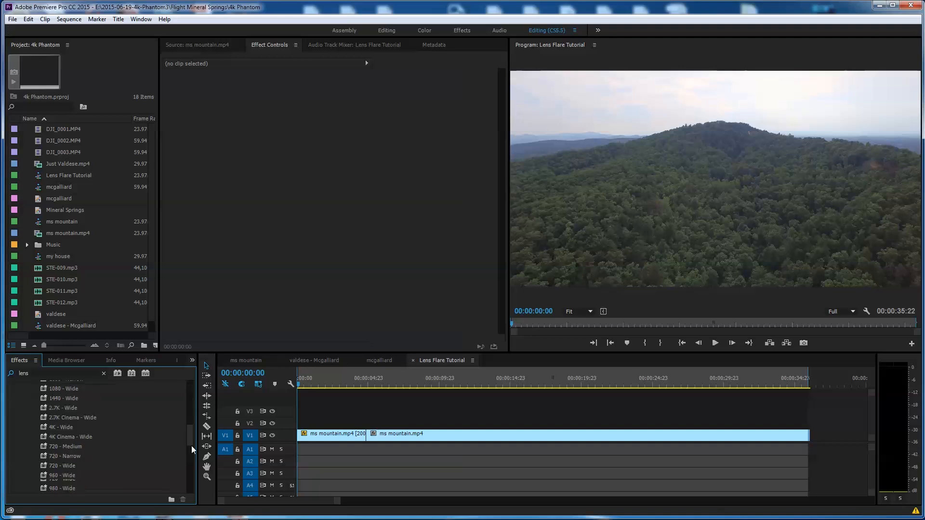
- Scroll the 'lens' search results to reveal the Lens Distortion and Lens Flare effects
scroll(down, 3)
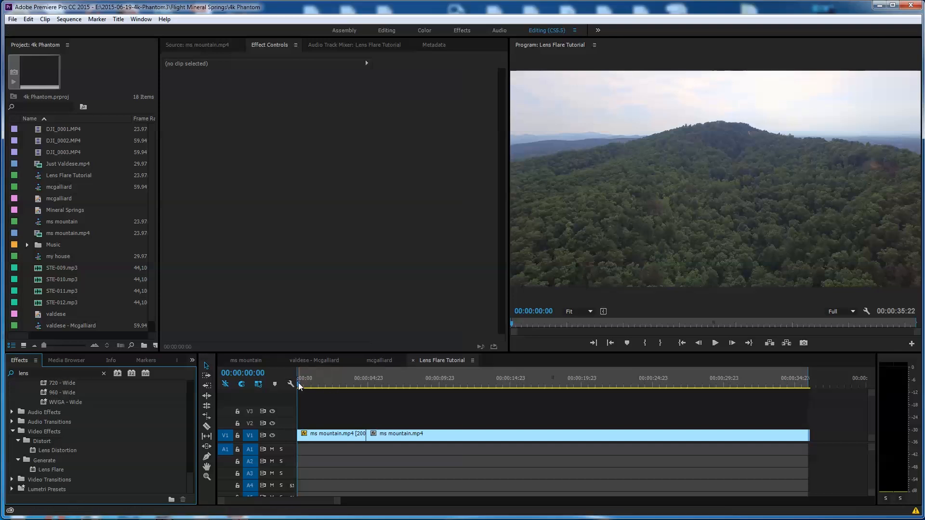
- Scrub through the mountain footage and park the playhead near 00:00:04:11
click(366, 384)
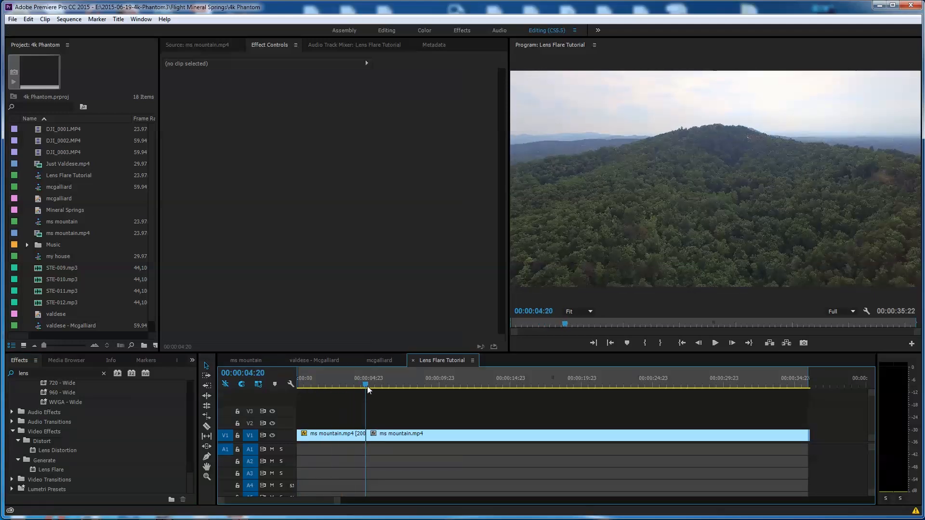
drag(366, 384, 358, 384)
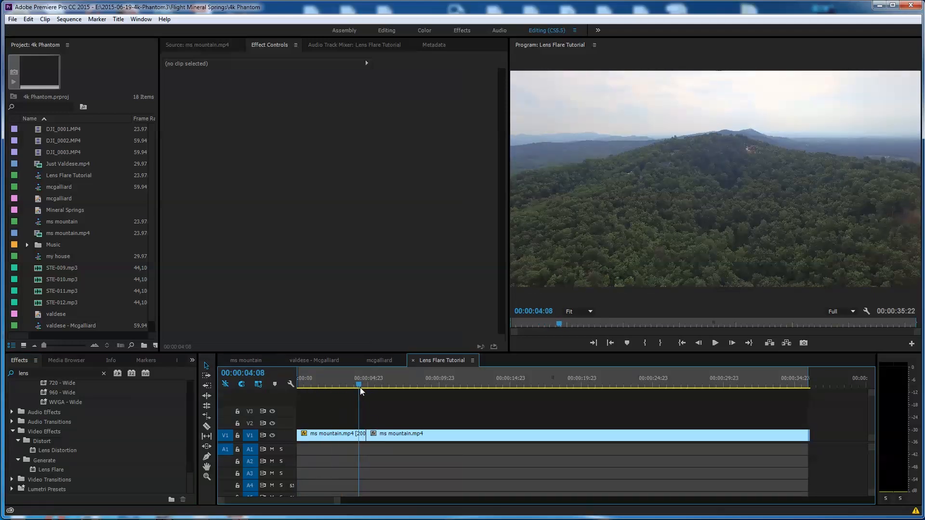
click(413, 384)
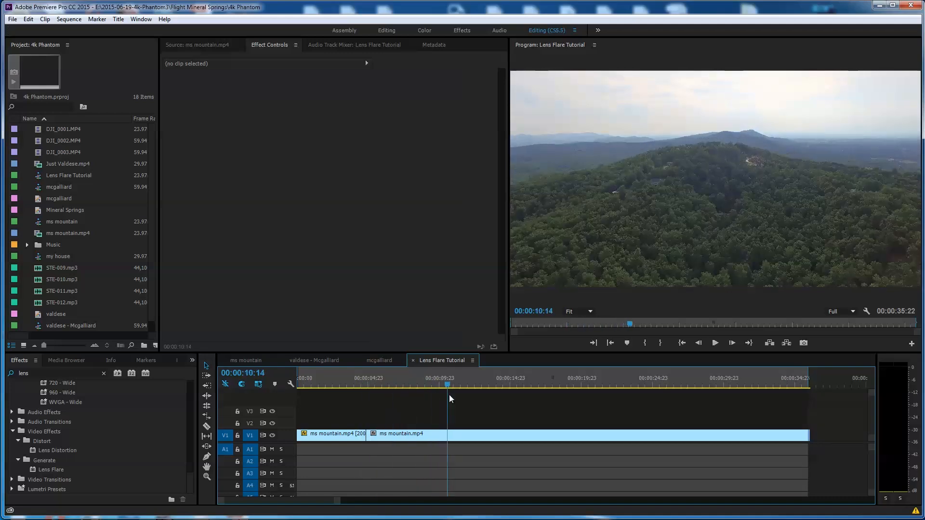
click(502, 384)
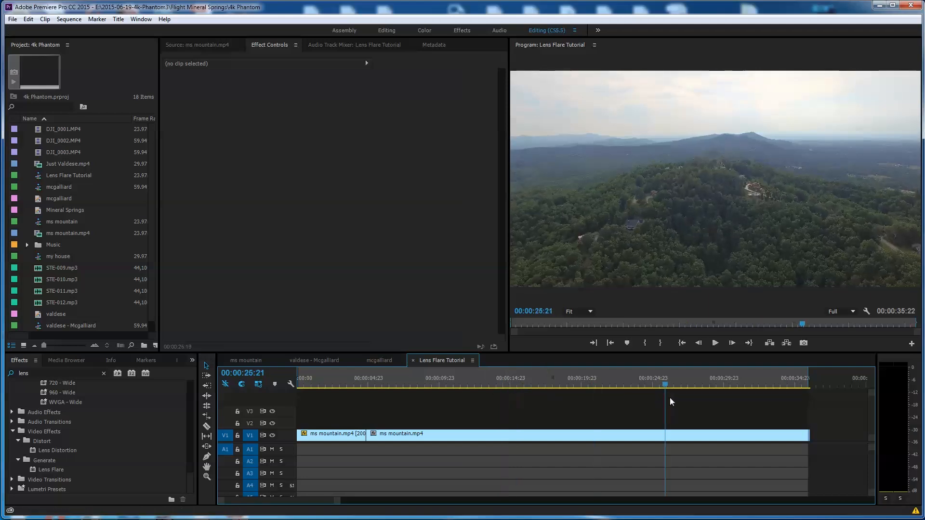
drag(665, 390, 736, 389)
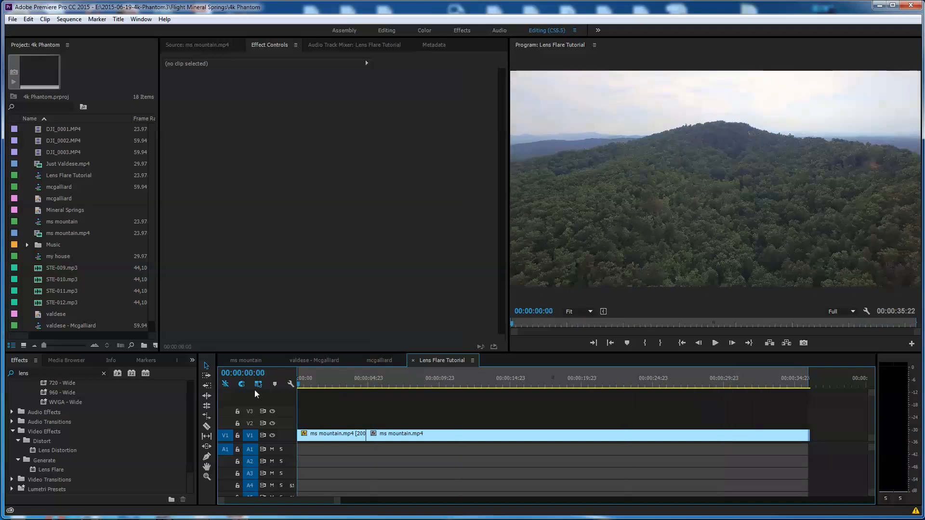
click(354, 384)
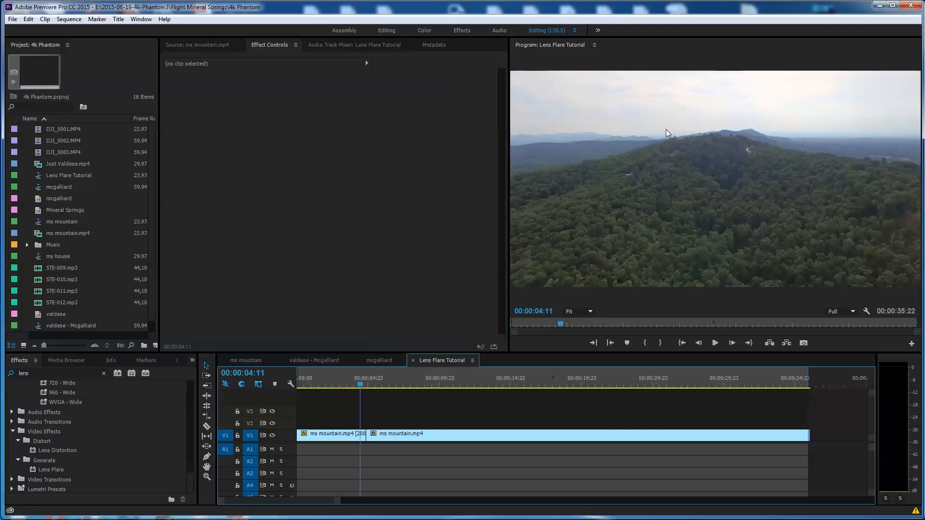
mouse_move(773, 188)
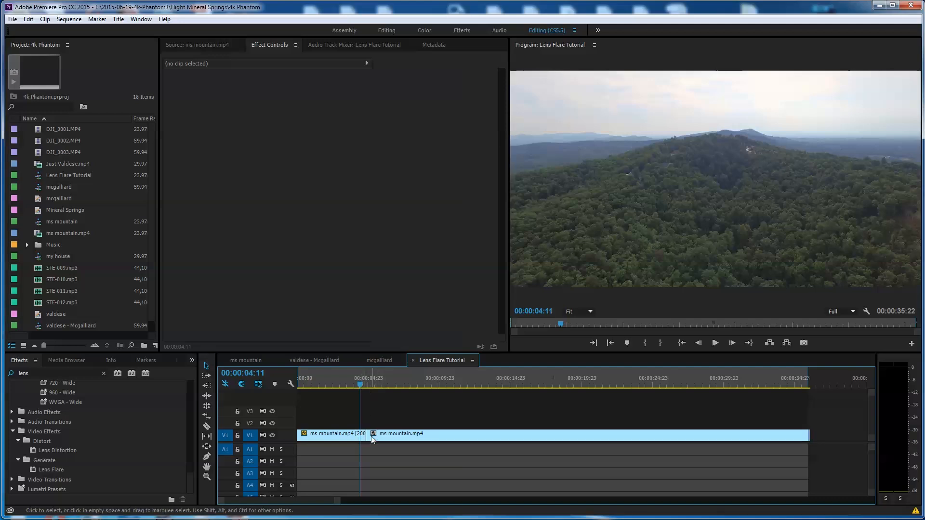
- Move the playhead slightly later, to about 00:00:04:21
click(368, 383)
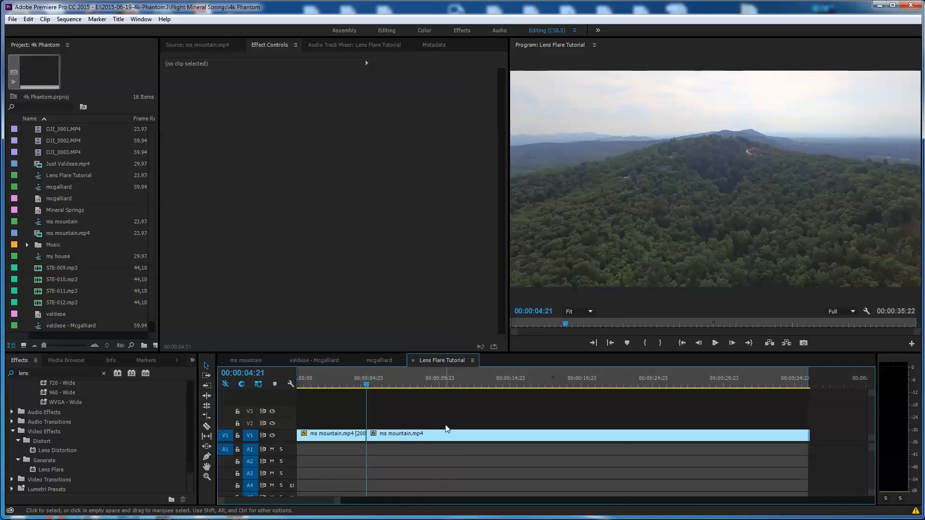
mouse_move(435, 437)
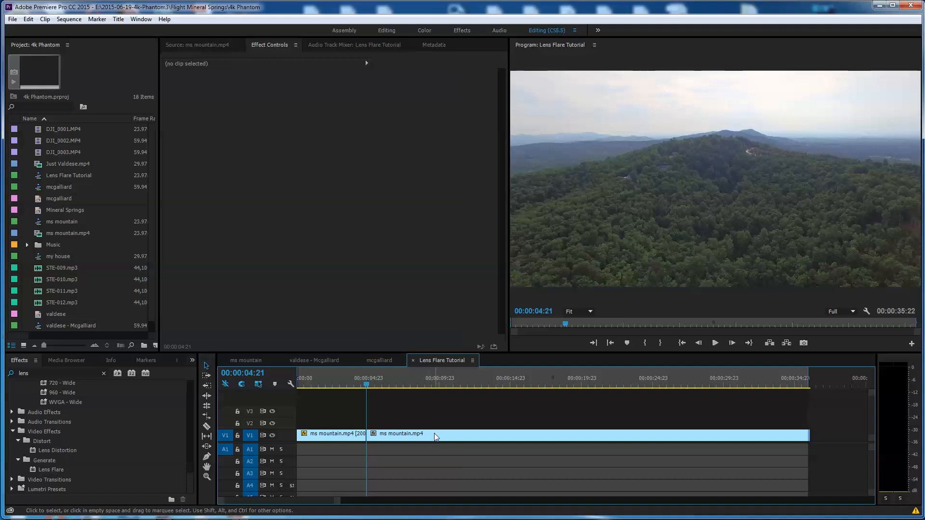
mouse_move(435, 437)
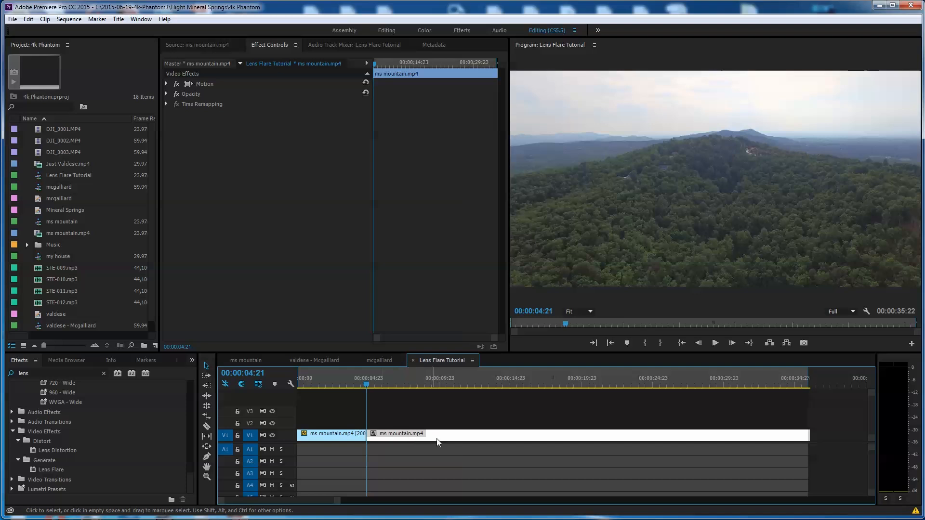
mouse_move(247, 467)
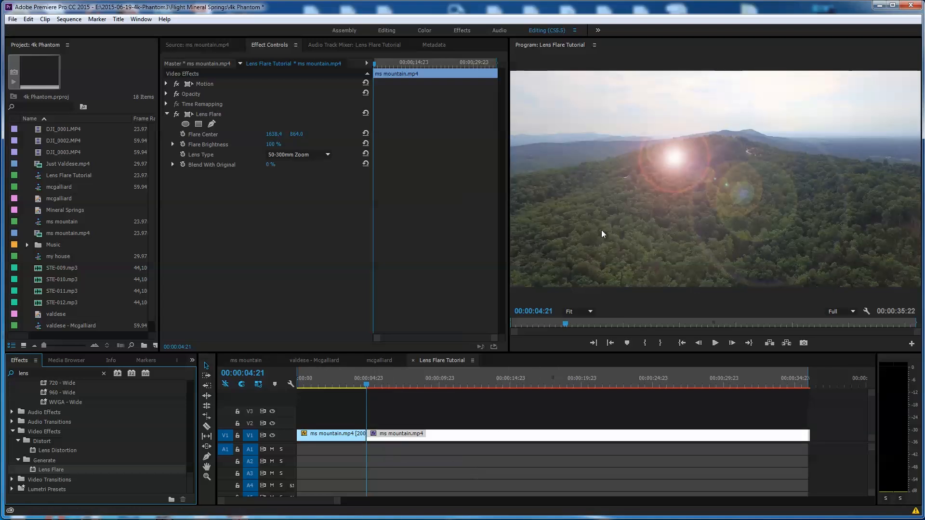
mouse_move(671, 165)
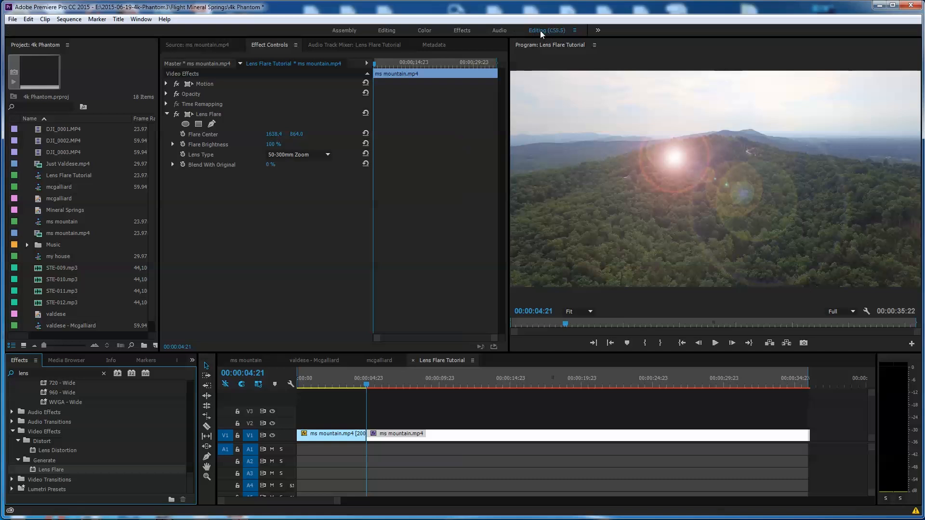
mouse_move(555, 34)
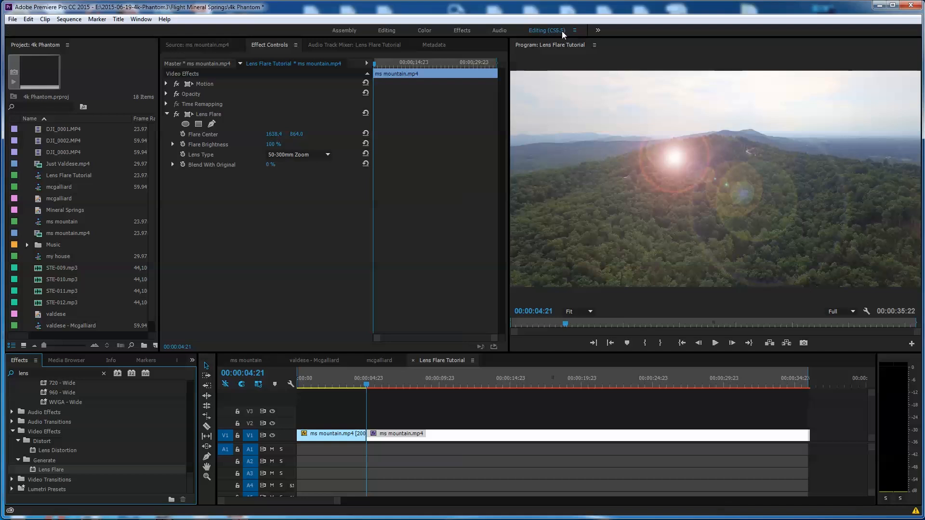
mouse_move(529, 36)
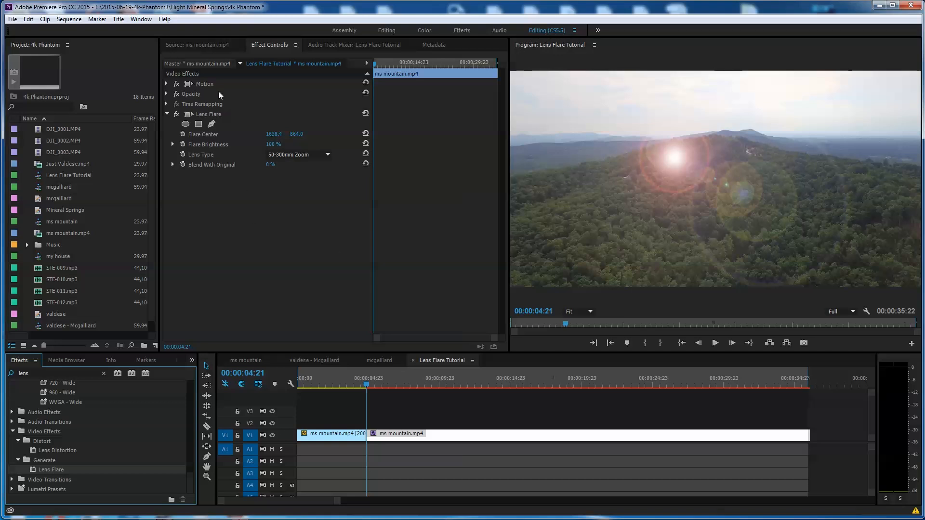
mouse_move(270, 49)
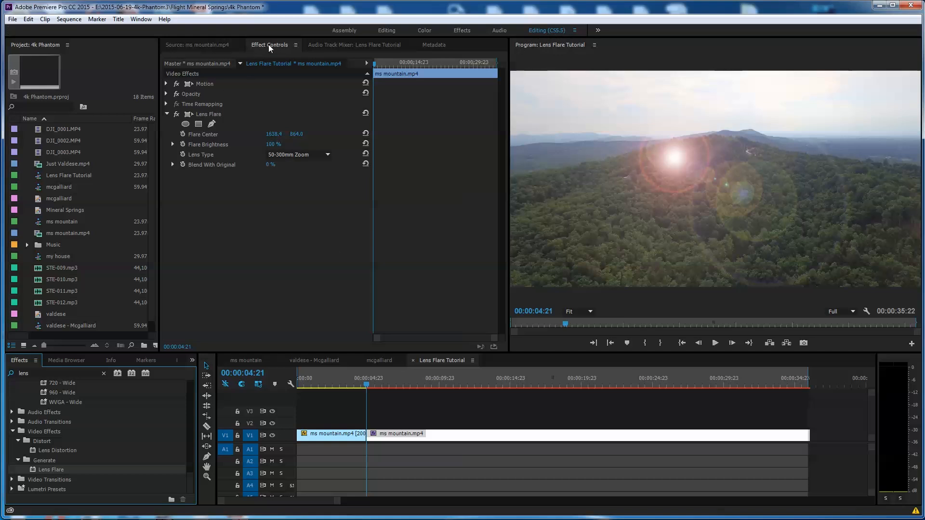
click(198, 44)
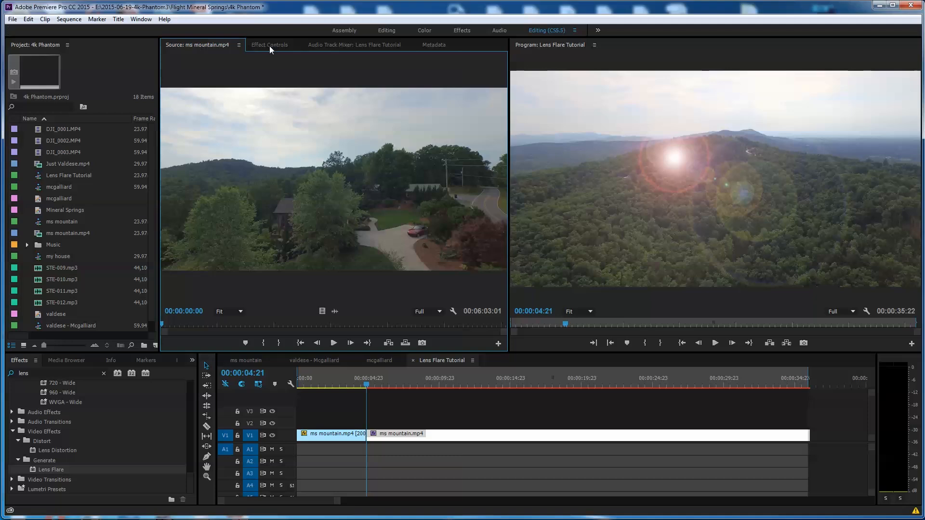
click(269, 45)
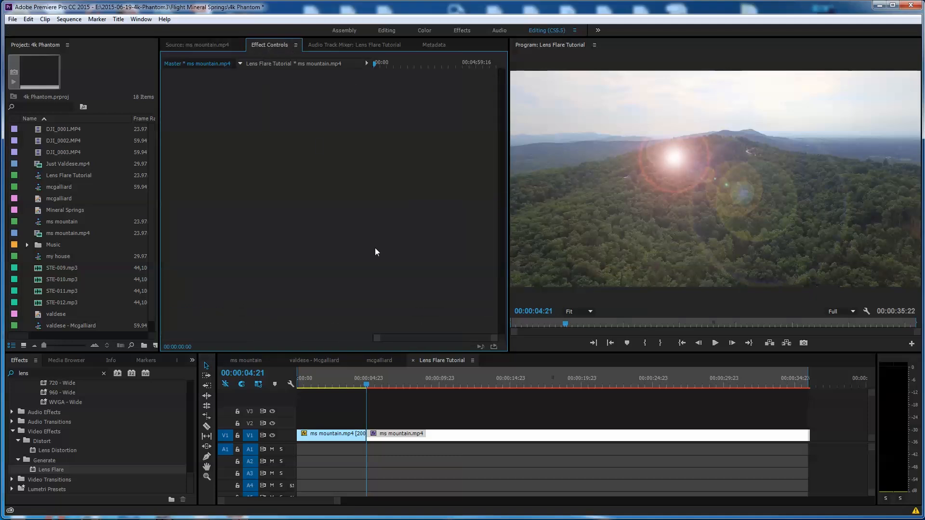
click(401, 434)
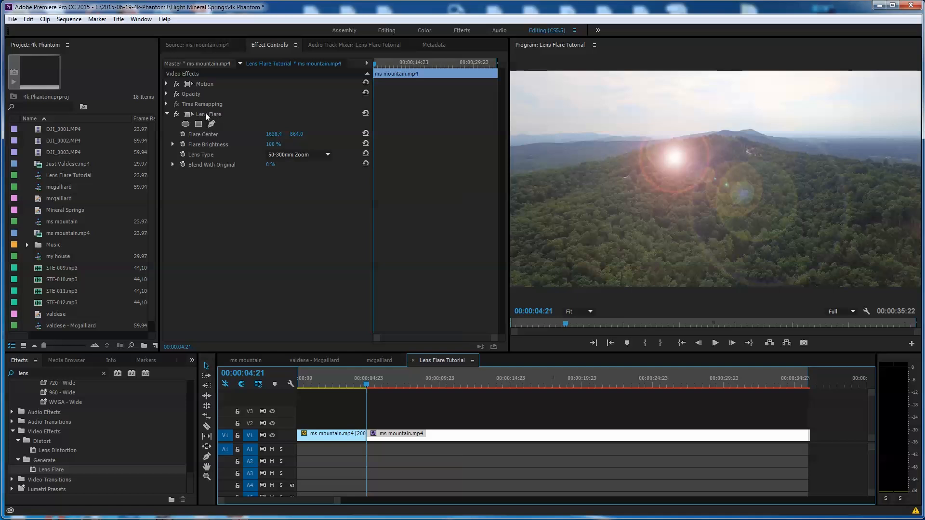
- Enable Flare Center and Brightness keyframes, preview the 35mm and 105mm Primes, keep 50-300mm Zoom
click(183, 134)
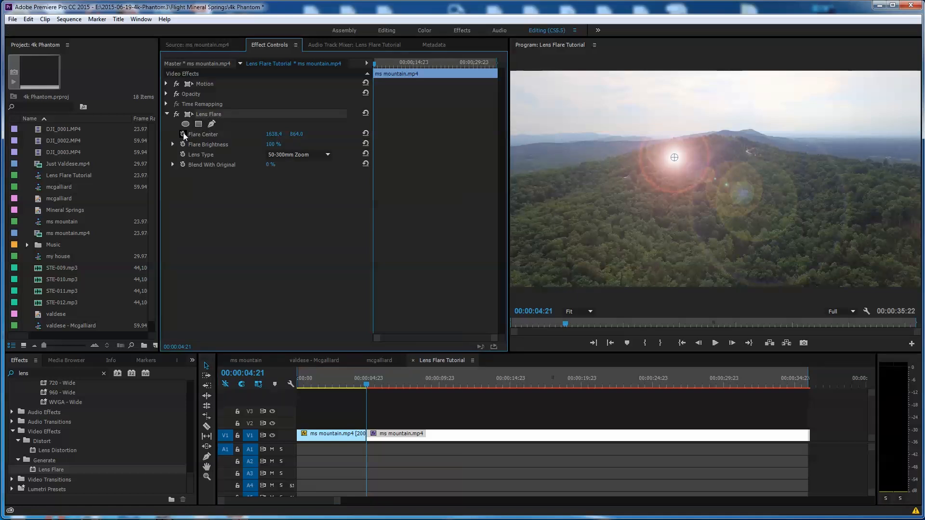
click(183, 135)
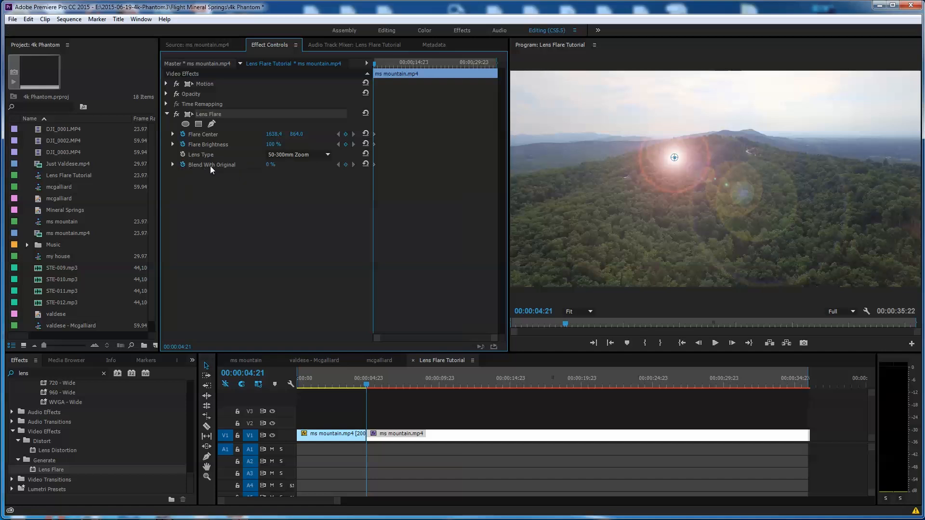
mouse_move(248, 167)
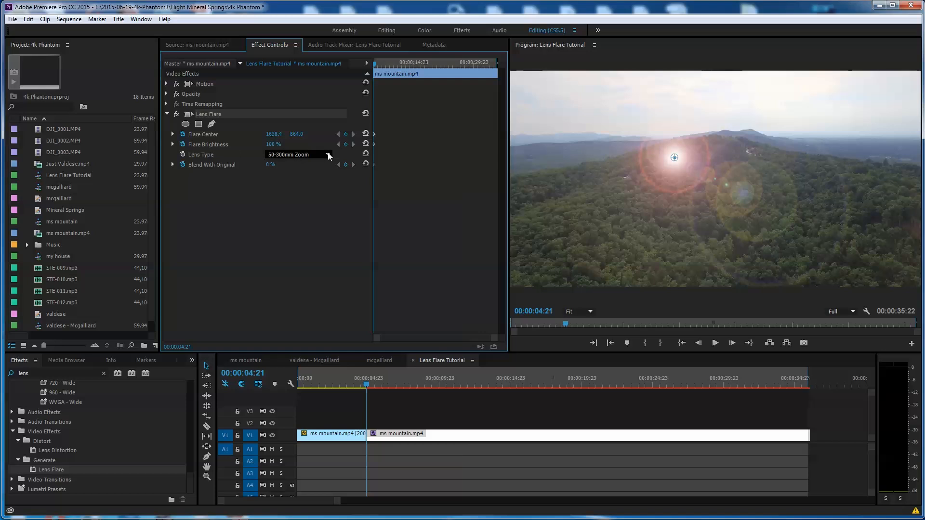
click(298, 154)
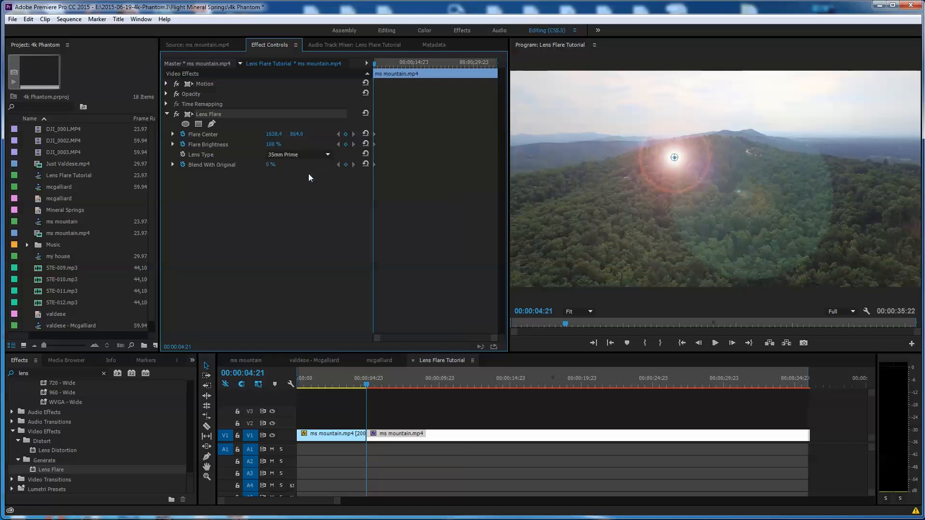
click(298, 154)
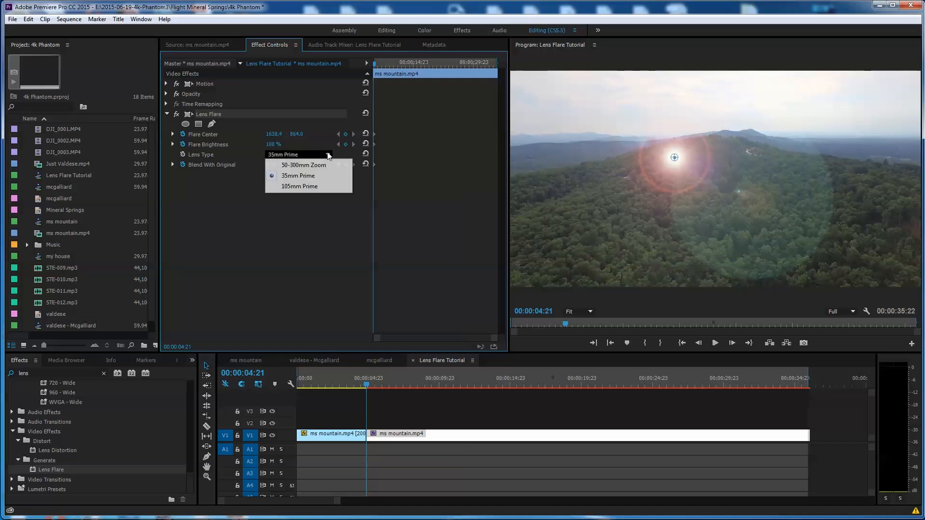
click(300, 185)
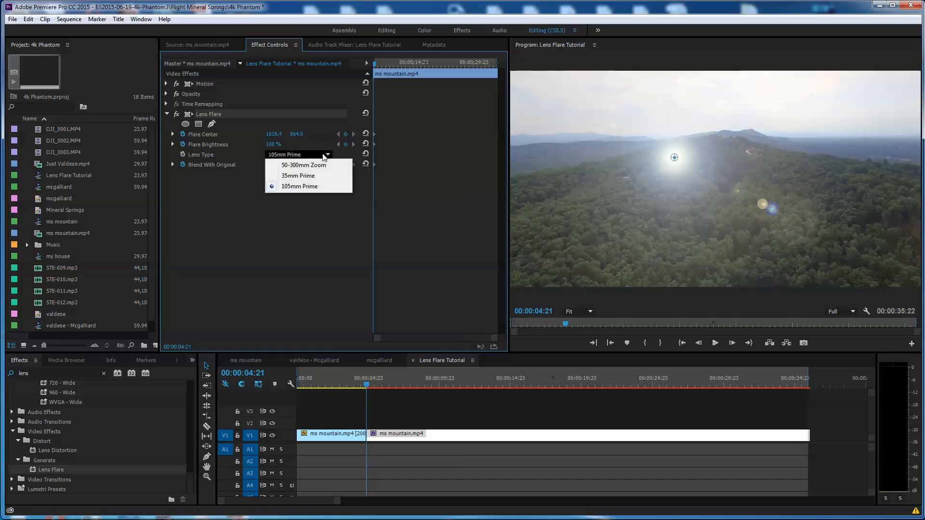
click(303, 165)
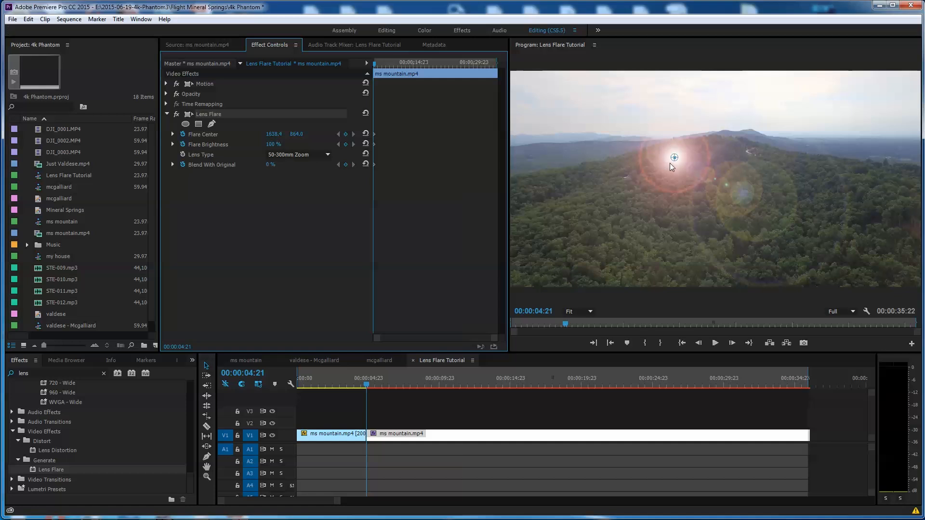
mouse_move(274, 127)
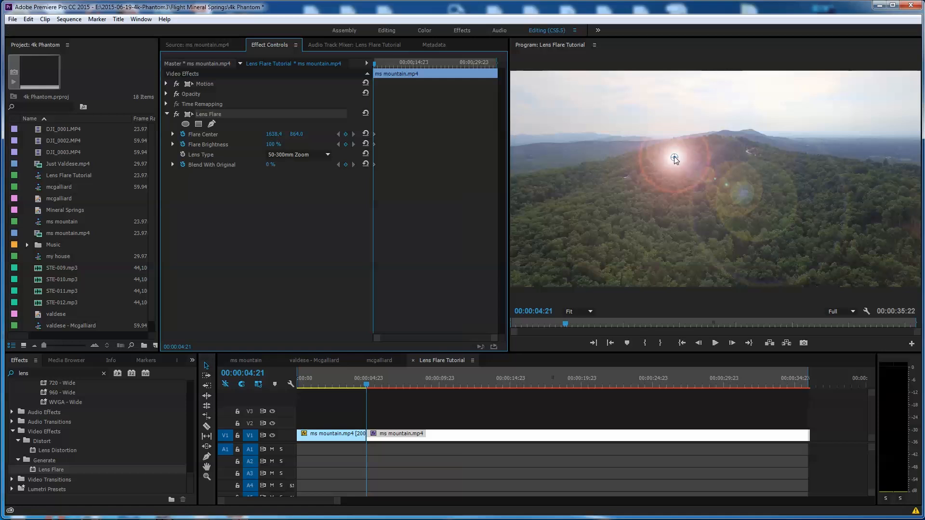
- Drag the flare center into the ridge notch, at about 1499.9, 659.1
drag(674, 159, 671, 144)
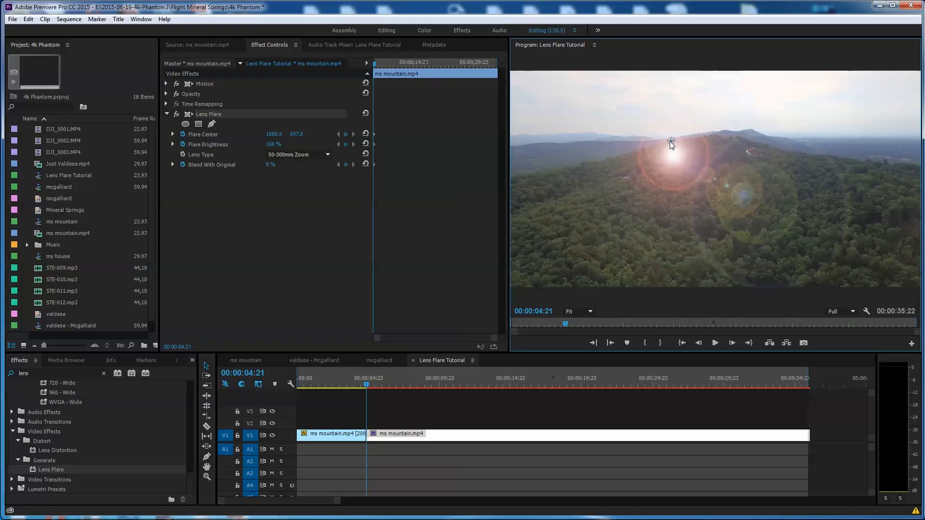
drag(670, 145, 665, 136)
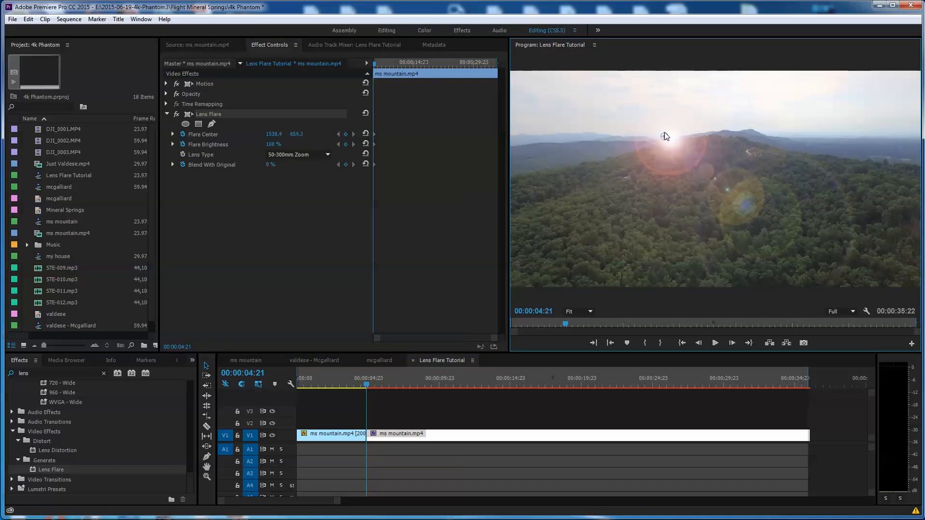
drag(665, 137, 667, 123)
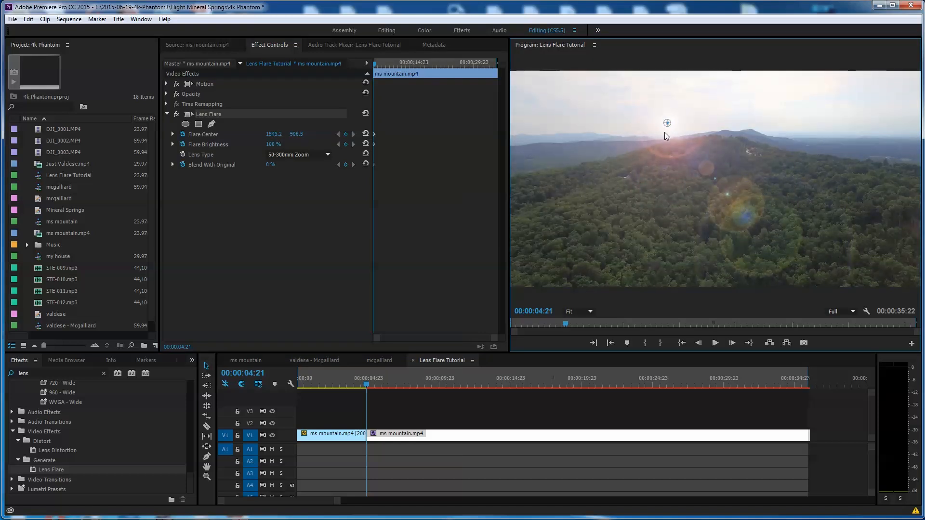
drag(667, 123, 660, 144)
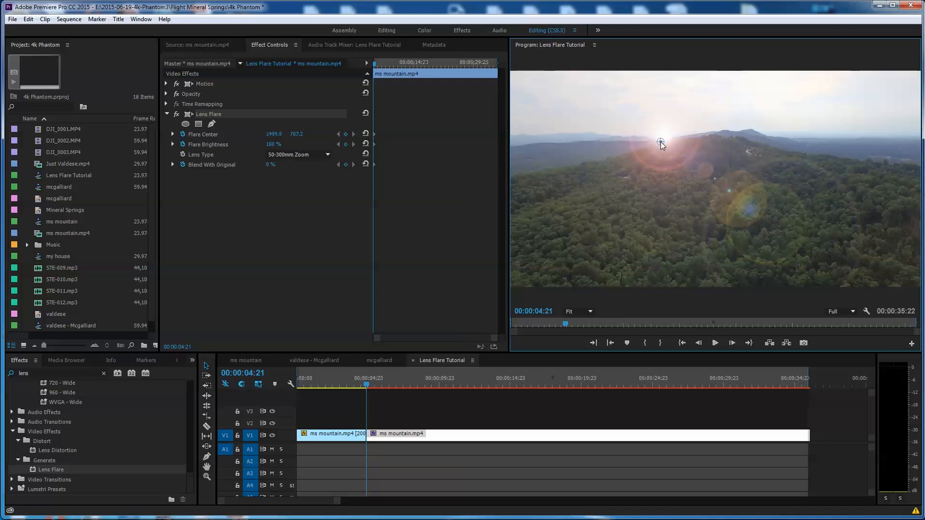
drag(661, 145, 661, 138)
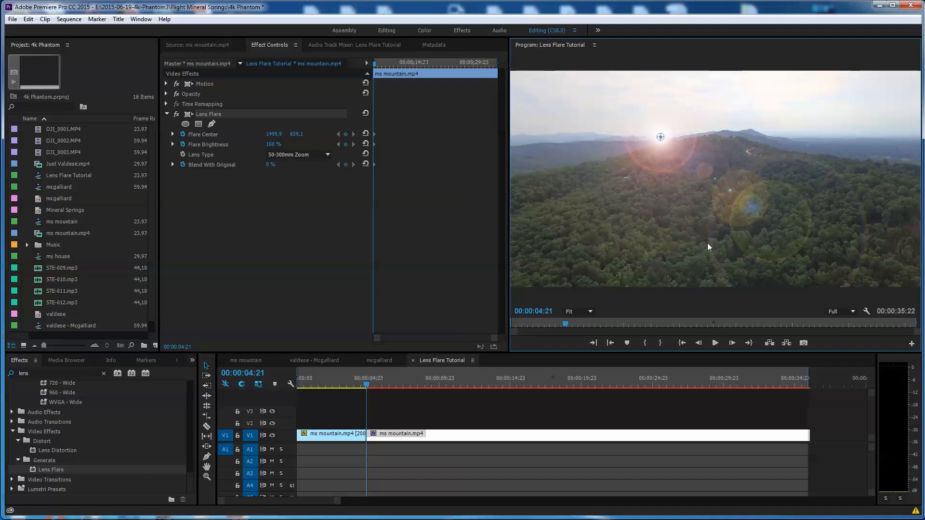
mouse_move(295, 89)
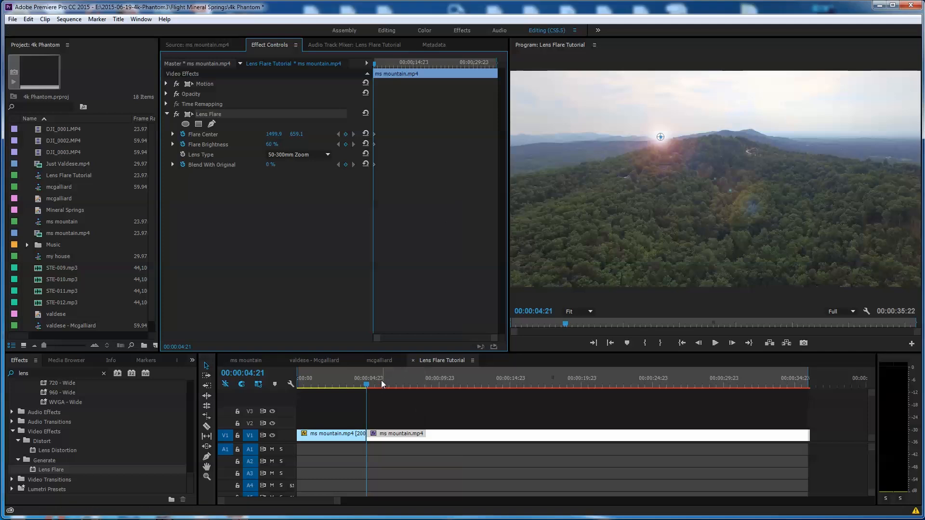
- At 00:00:09:00, set Flare Brightness to 100, adding a new keyframe
click(376, 387)
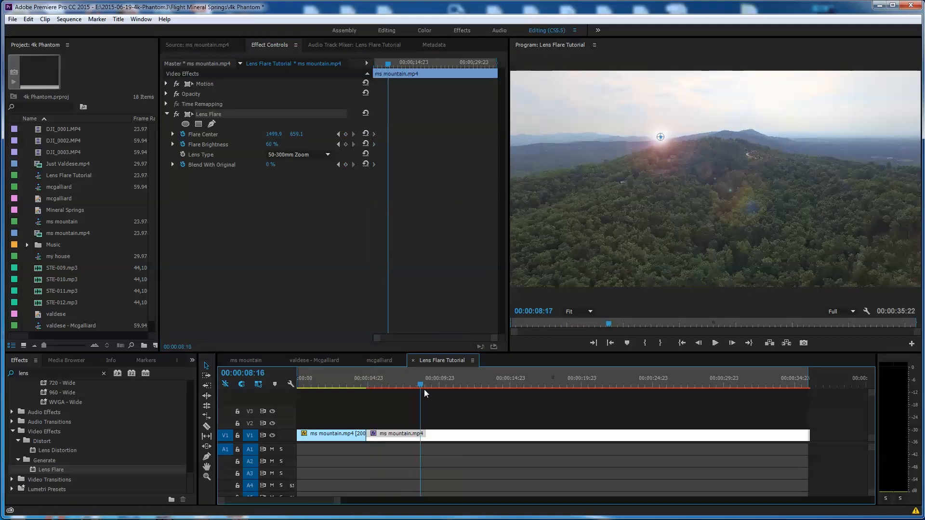
click(426, 387)
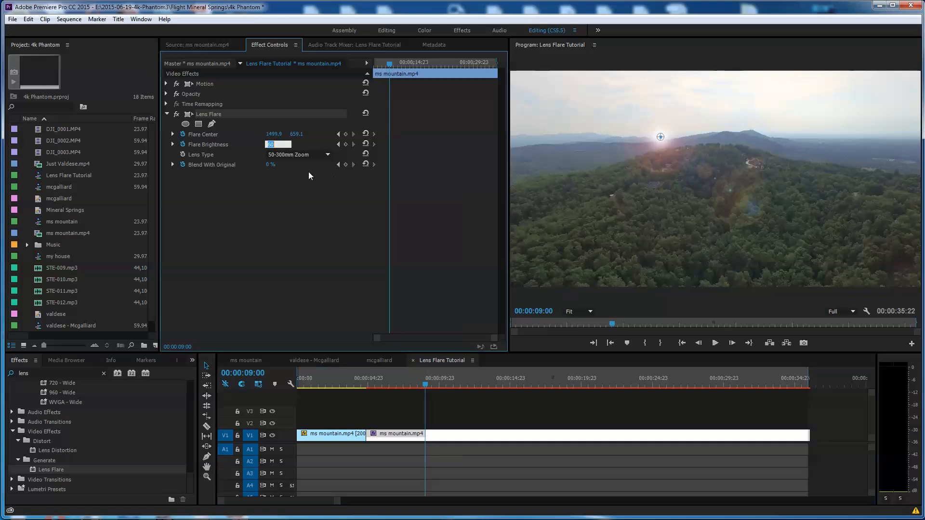
text(100 %)
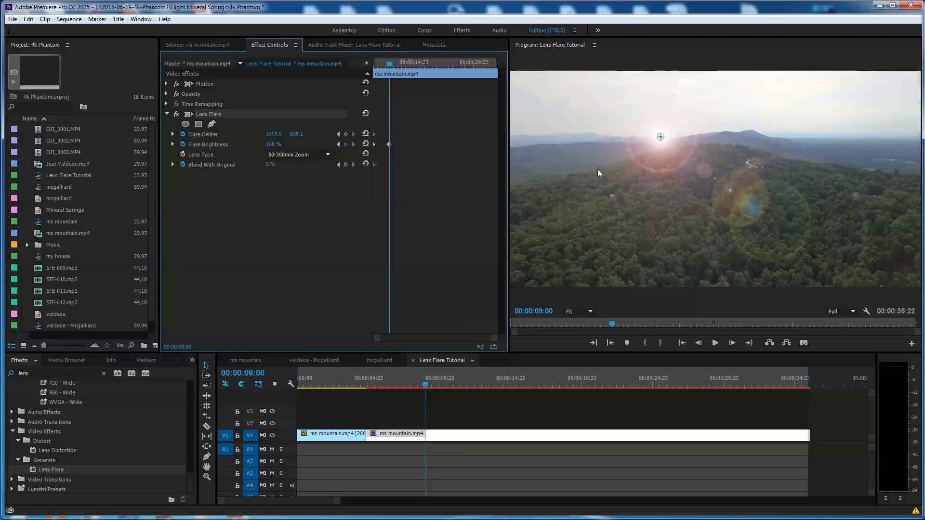
mouse_move(692, 221)
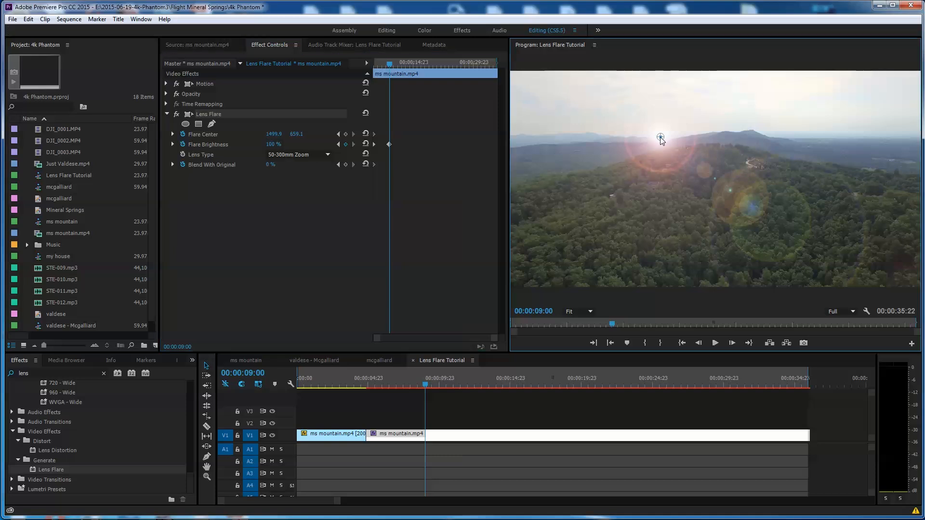
- Keep the flare center on the mountain notch at 9 seconds and 12:16
drag(660, 141, 659, 133)
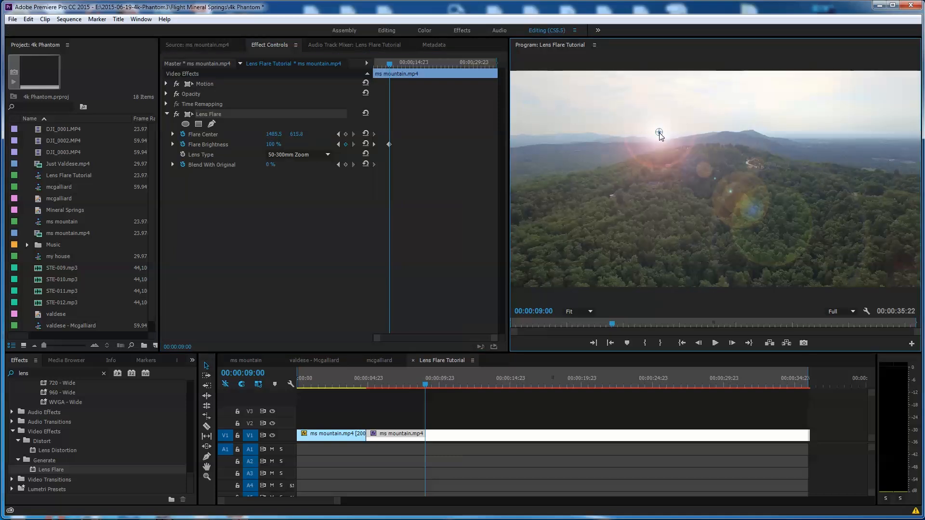
drag(659, 132, 660, 136)
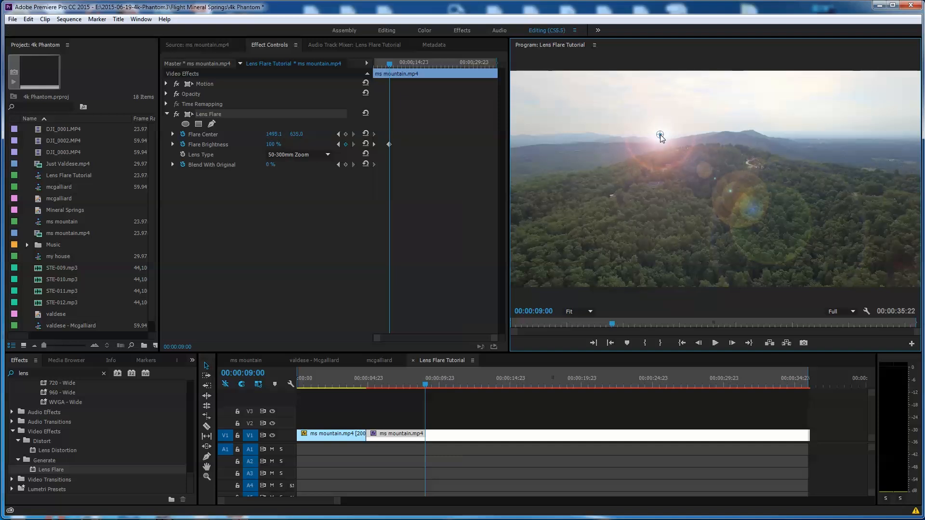
drag(660, 135, 661, 134)
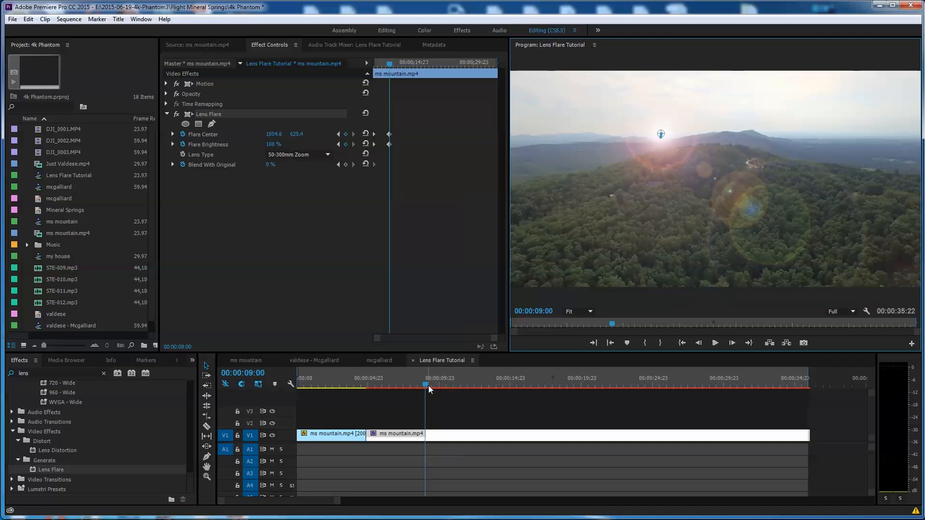
mouse_move(437, 391)
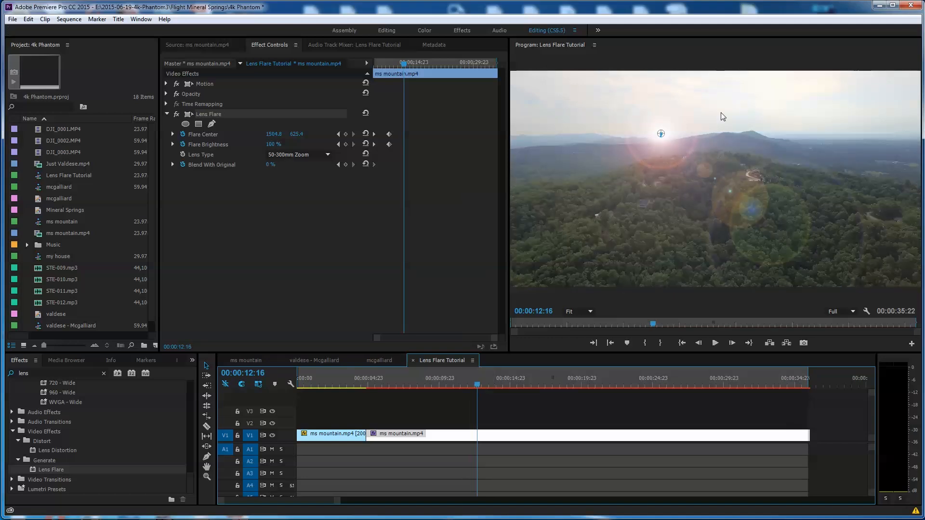
drag(660, 134, 663, 137)
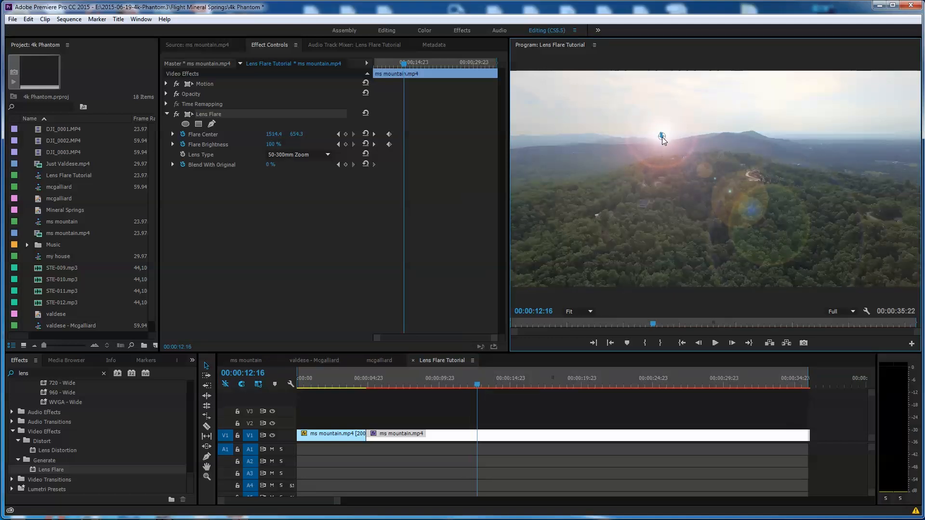
drag(659, 137, 662, 139)
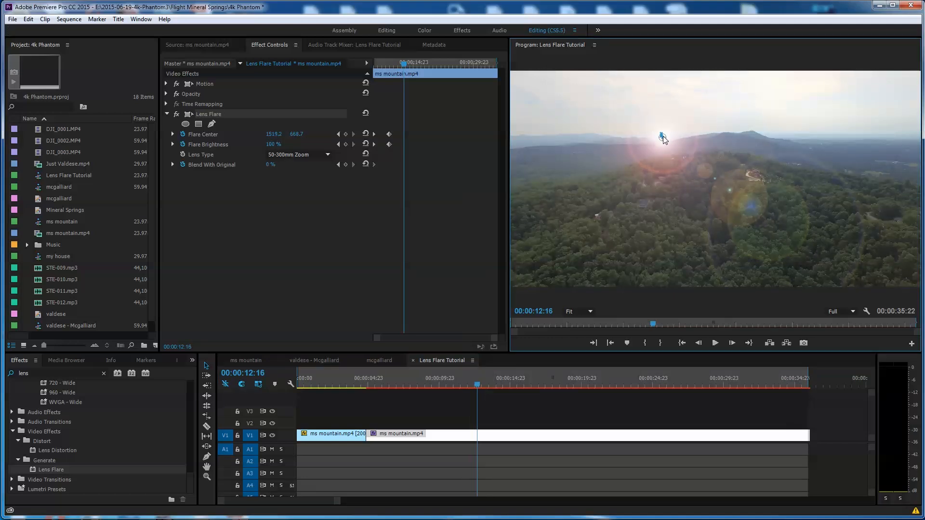
drag(662, 136, 662, 135)
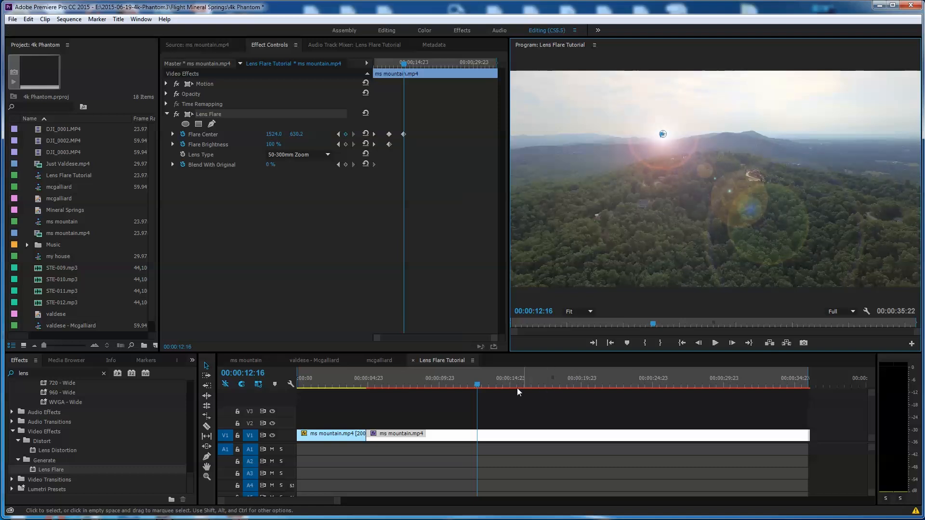
- Jump ahead and track the sun onto the notch again, through about 19:11
click(483, 386)
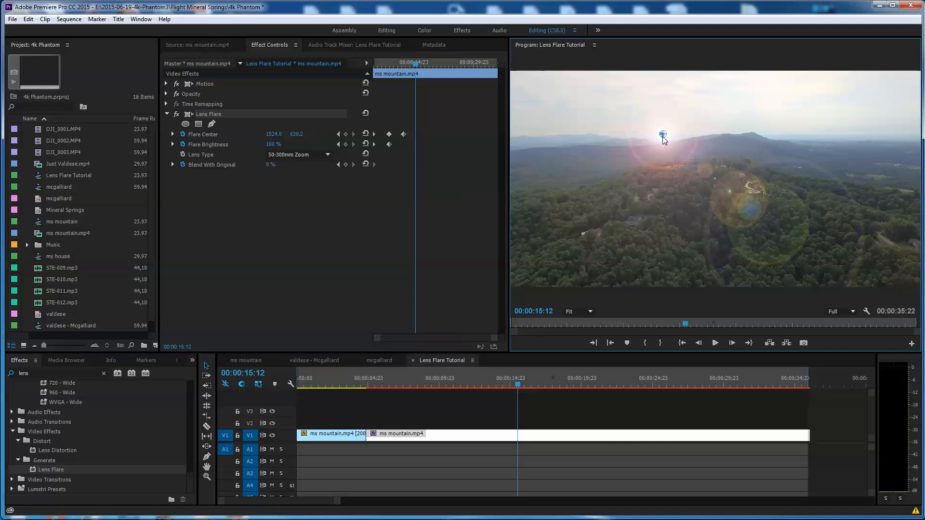
mouse_move(662, 145)
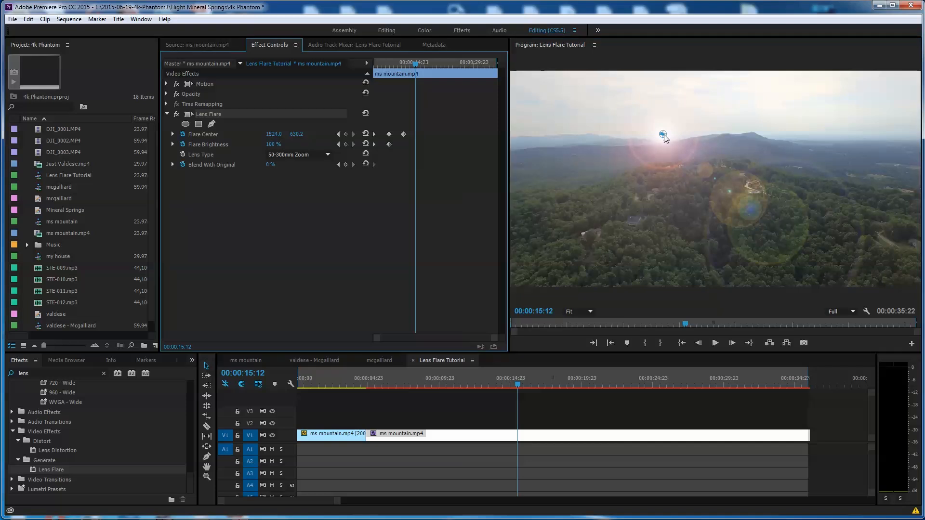
drag(664, 136, 660, 142)
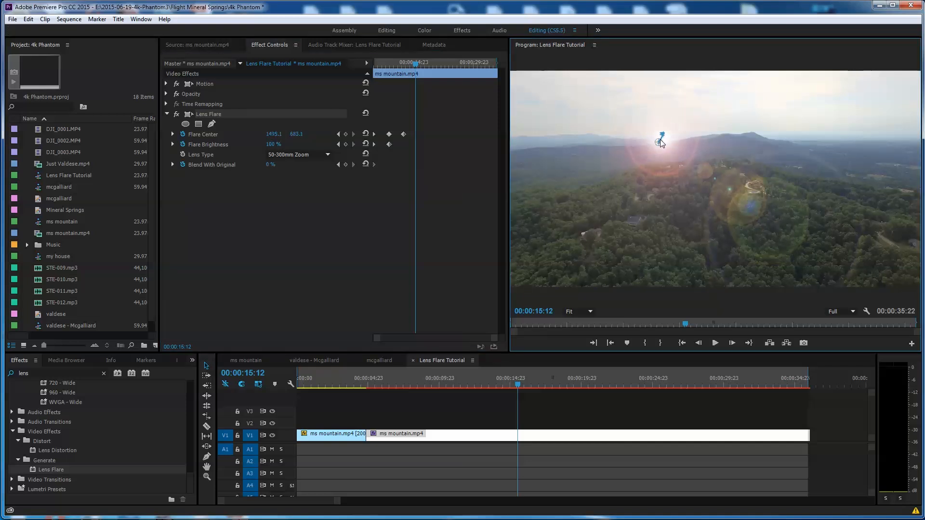
drag(660, 141, 663, 133)
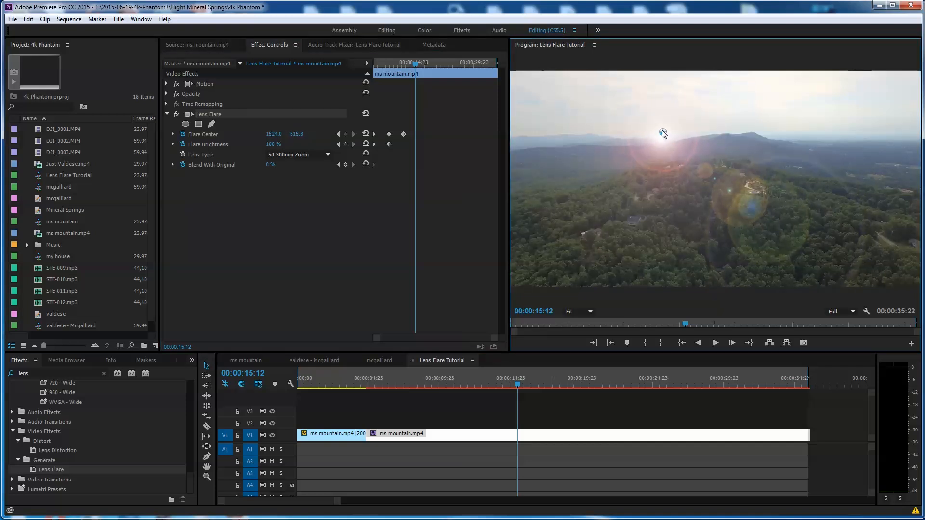
drag(666, 132, 662, 135)
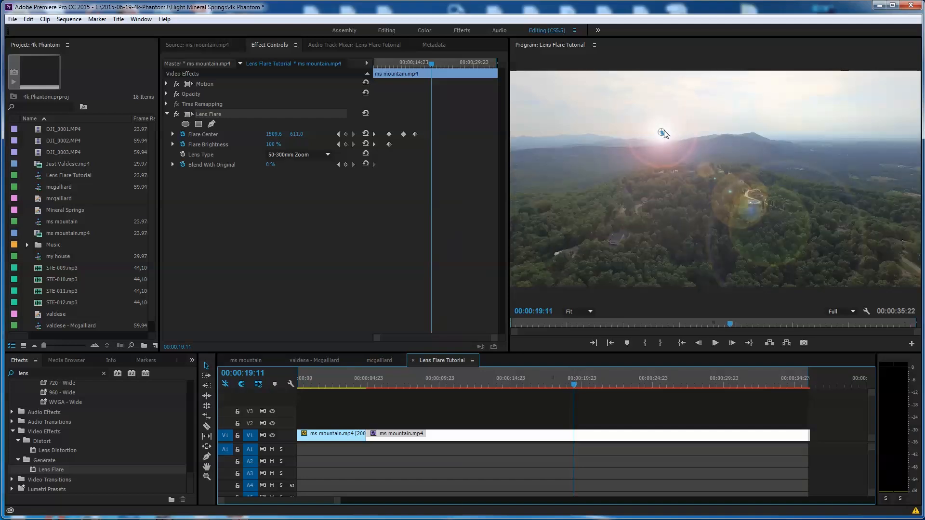
- Track the sun along the notch around 29 seconds, then swing it toward the top-left by 30:14
drag(664, 133, 660, 138)
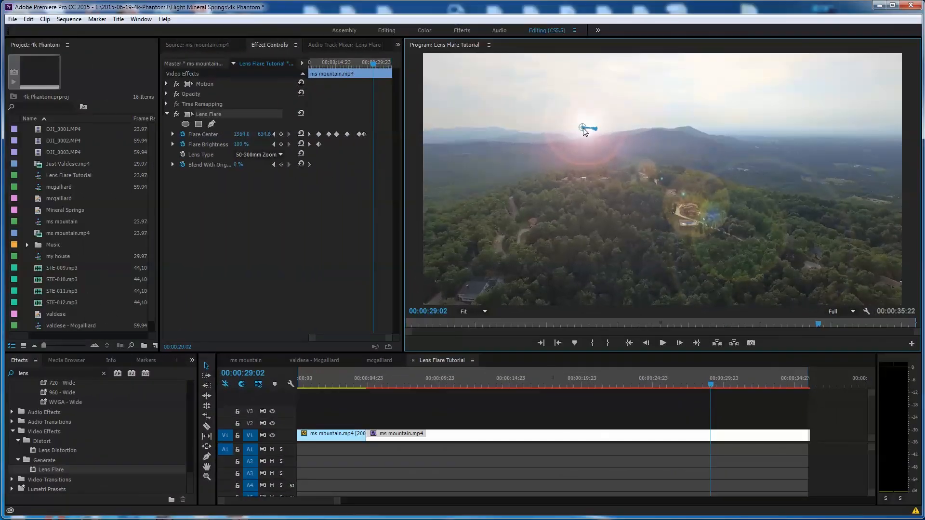
drag(583, 128, 587, 131)
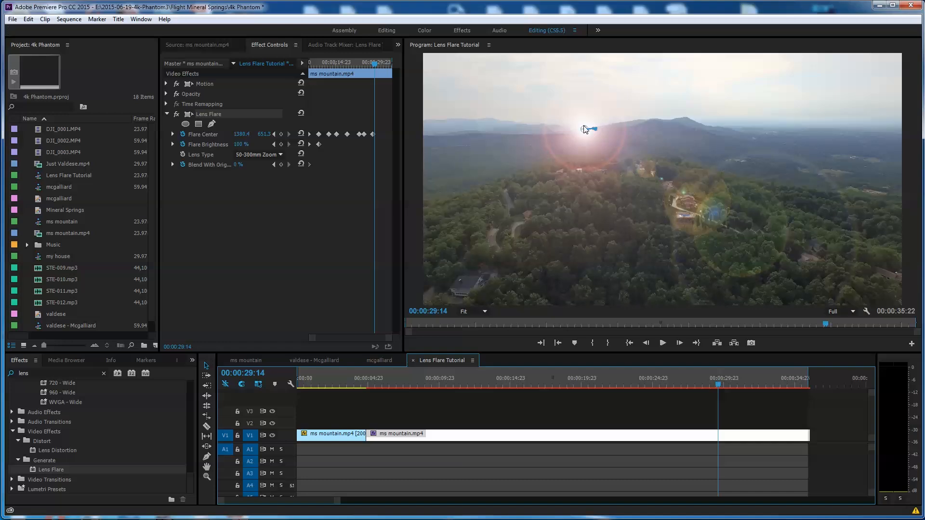
drag(586, 129, 580, 121)
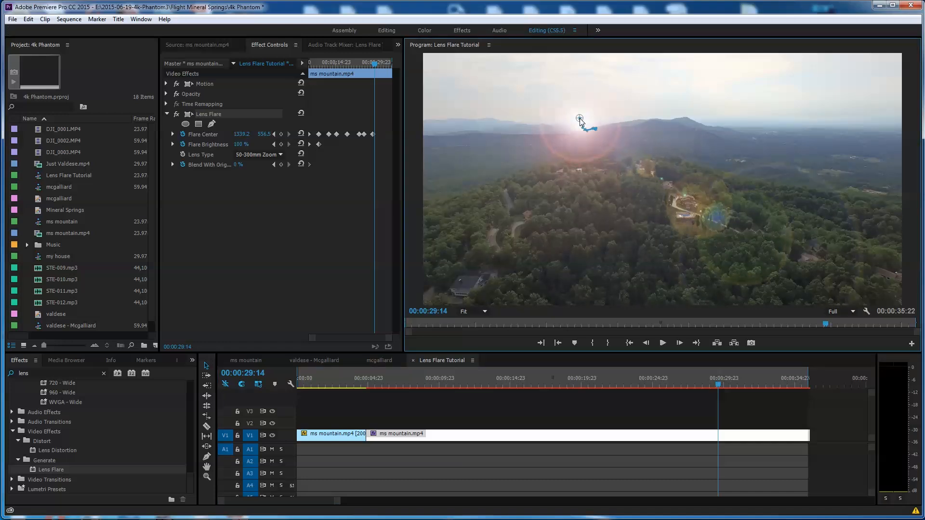
drag(579, 118, 580, 124)
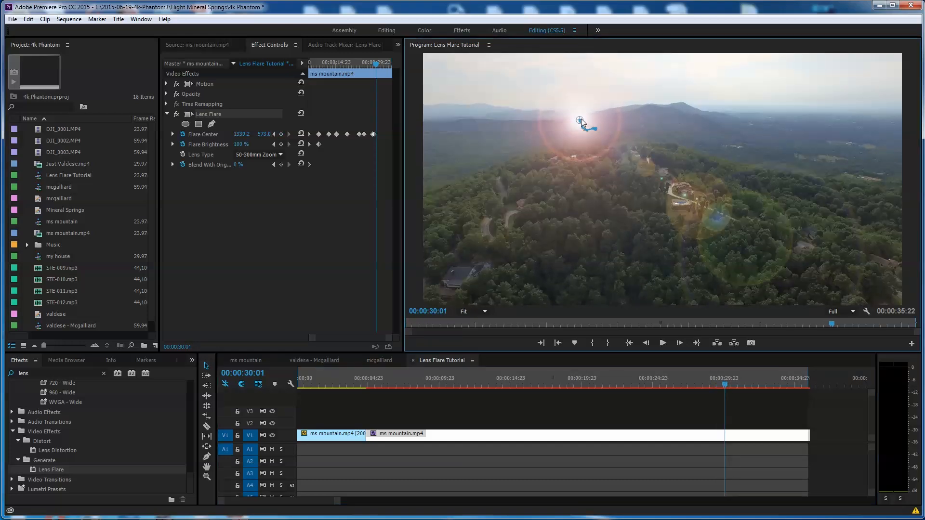
drag(579, 121, 575, 109)
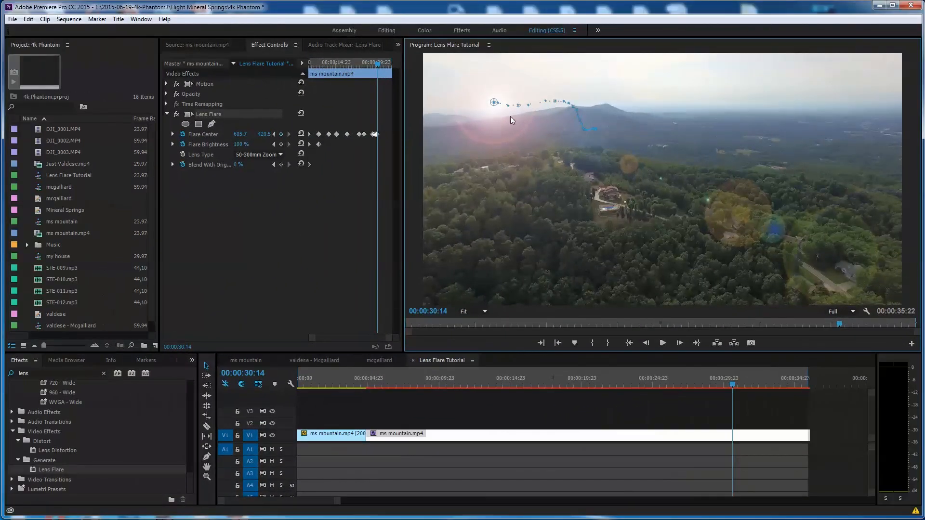
- Step forward frame by frame, sliding the flare sun left past the frame edge by 30:21
click(773, 419)
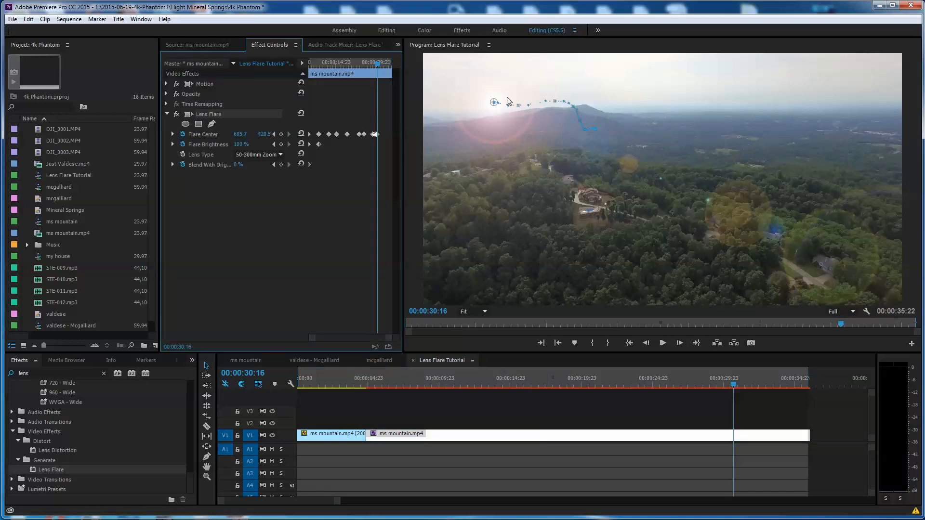
drag(506, 101, 464, 103)
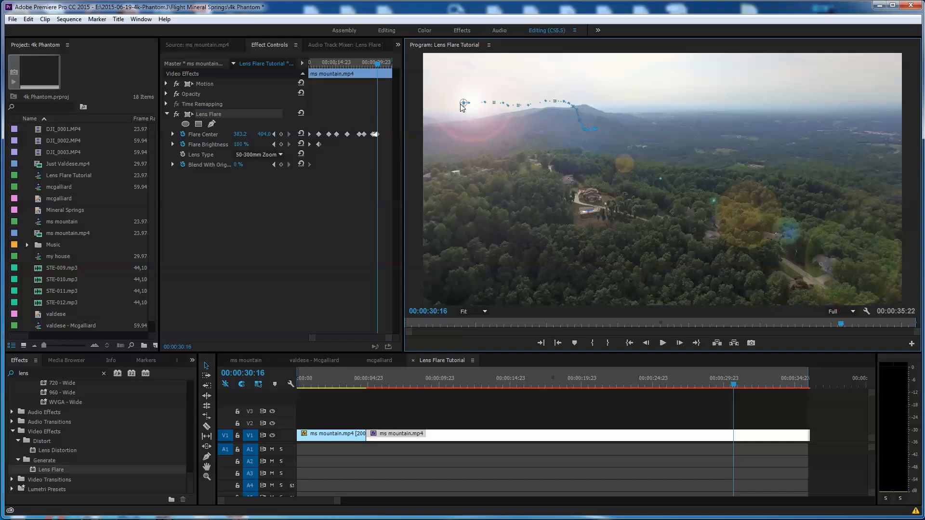
drag(464, 103, 457, 104)
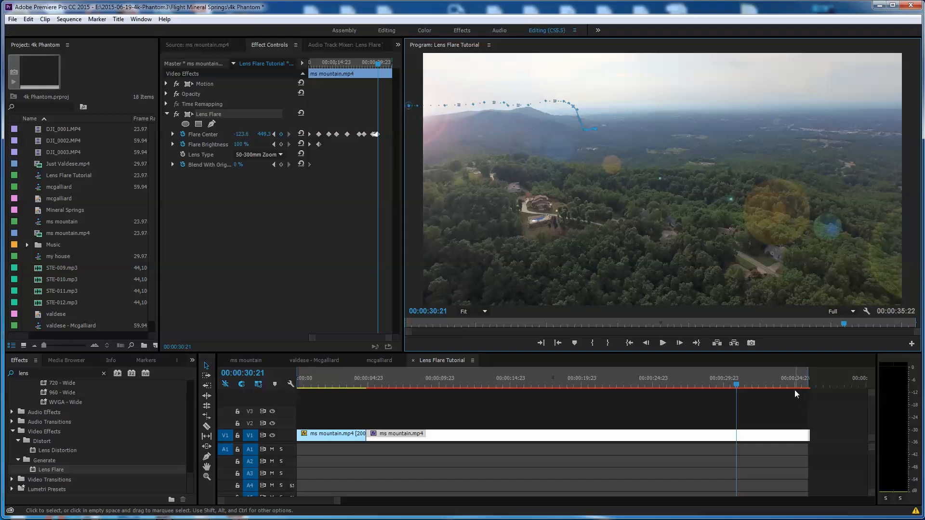
click(736, 390)
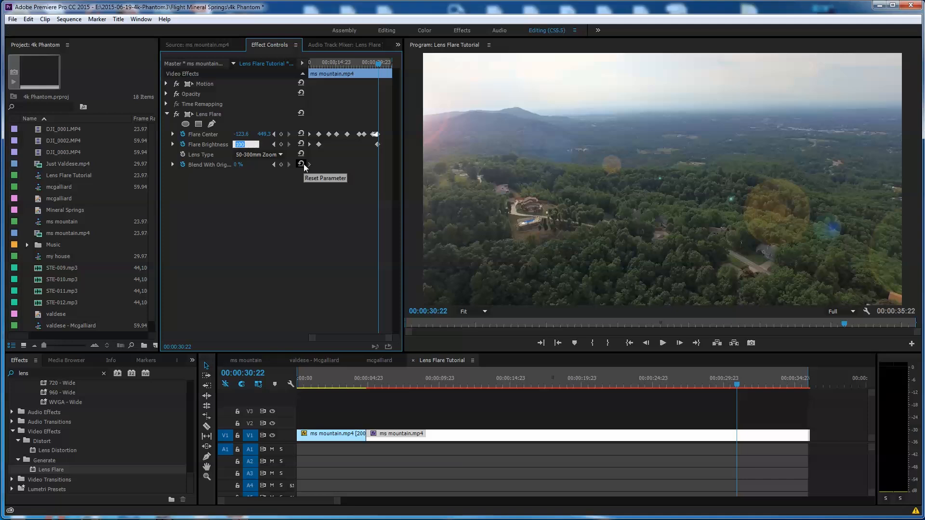
- Fade Flare Brightness through 30 to 0% by 31:08, then return to about 17 seconds
text(30 %)
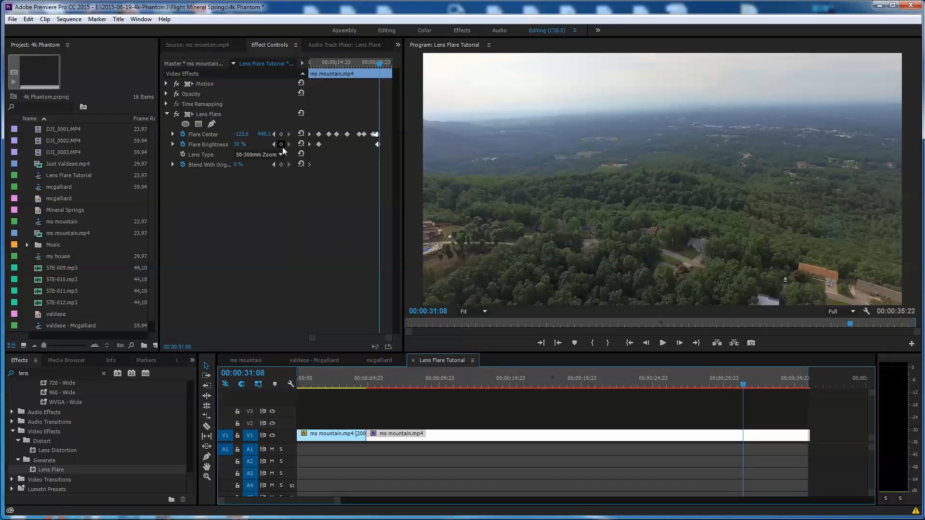
click(257, 155)
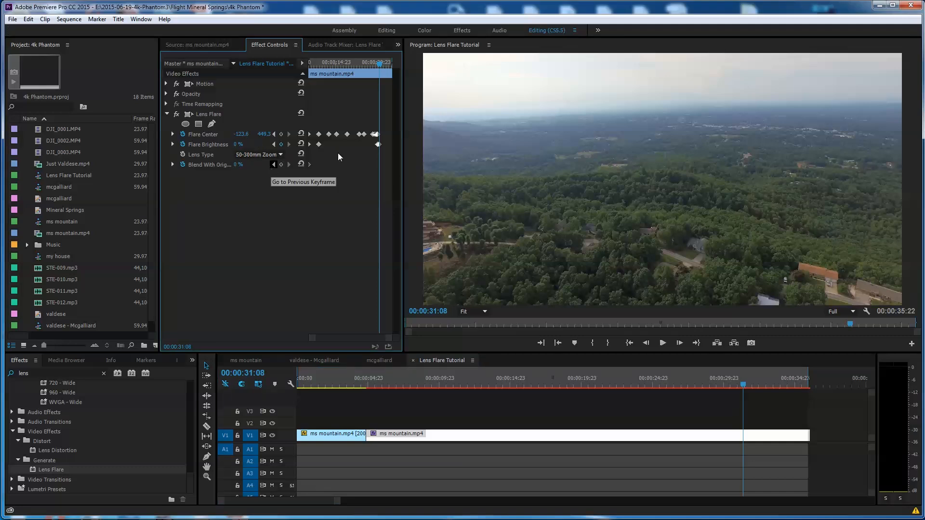
click(741, 378)
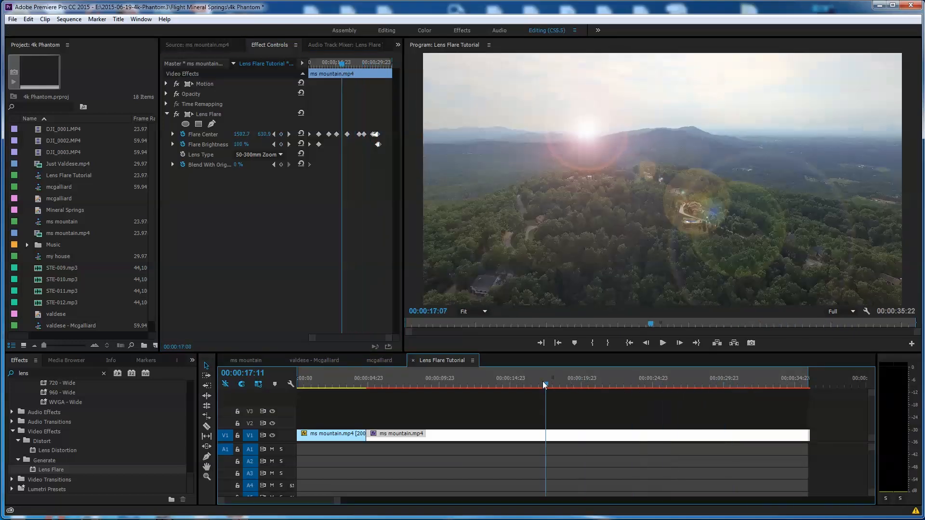
- Move the playhead back to about 00:00:04:12, near the cut between the two clips
click(413, 378)
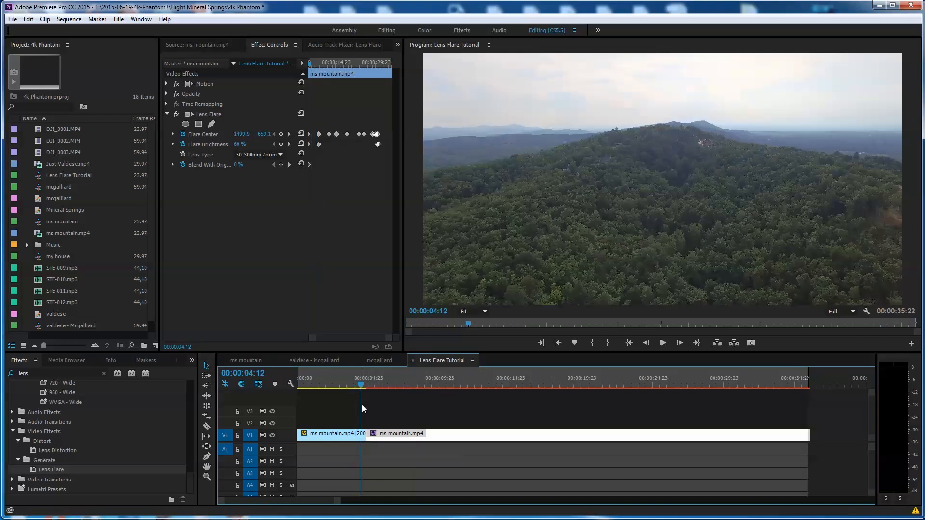
click(370, 384)
text(cross)
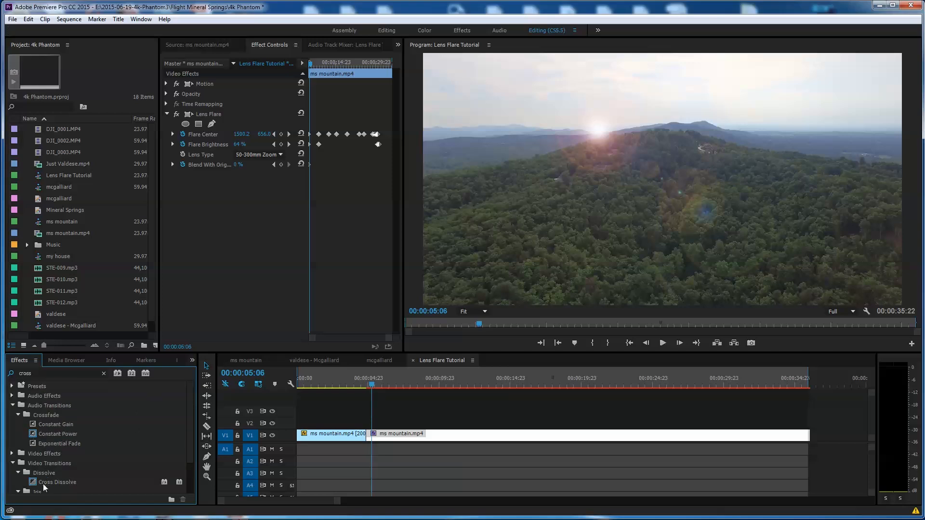
- Drop a Cross Dissolve on the V1 edit point between the mountain clips and save
drag(56, 482, 367, 438)
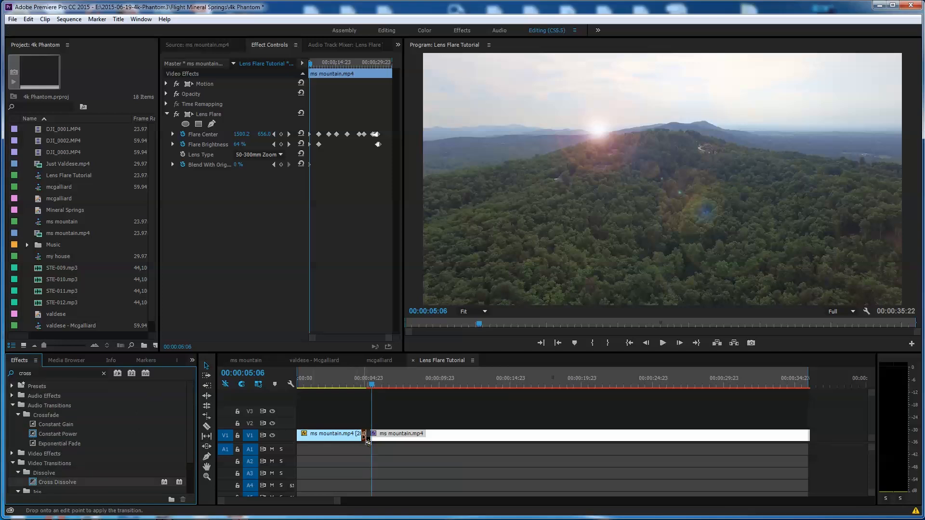
key(ctrl+s)
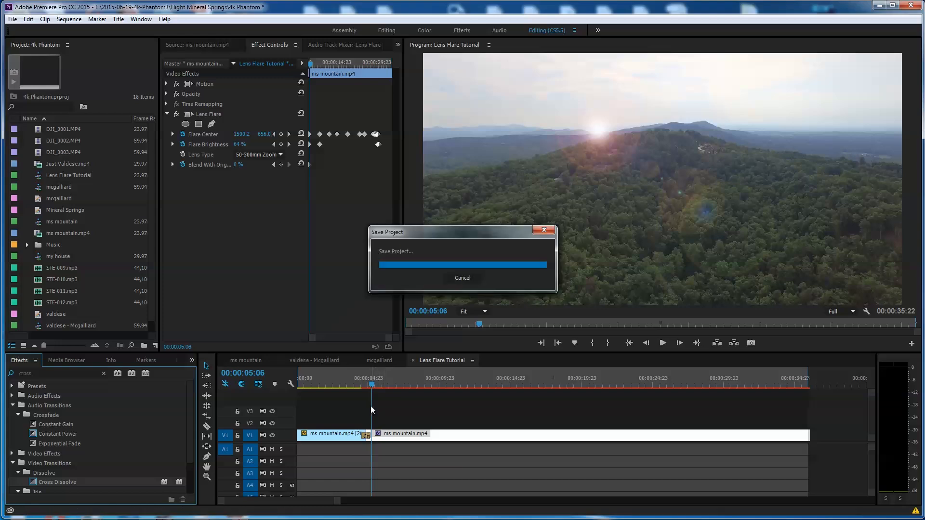